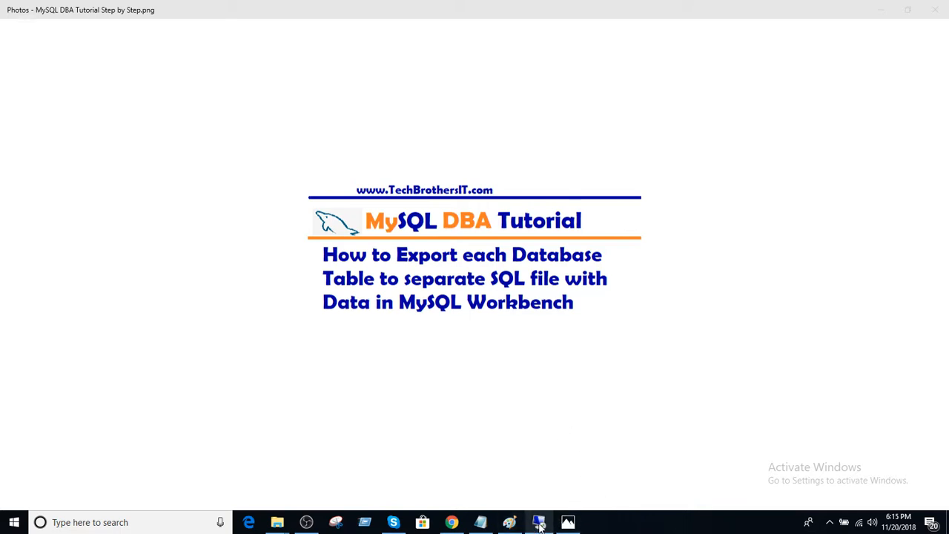
- Close the finished Data Export page and connect to the MySQLLinux server from Home
left_click(305, 522)
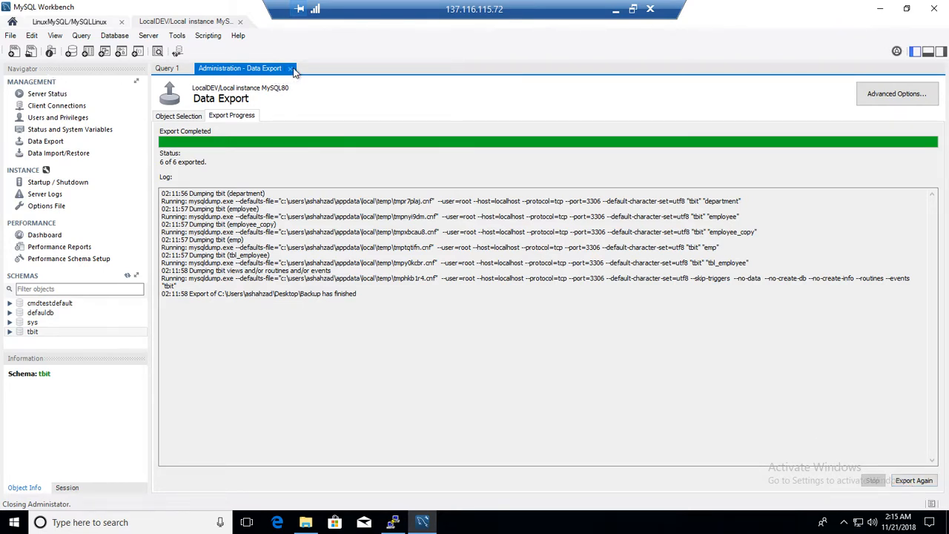
left_click(291, 68)
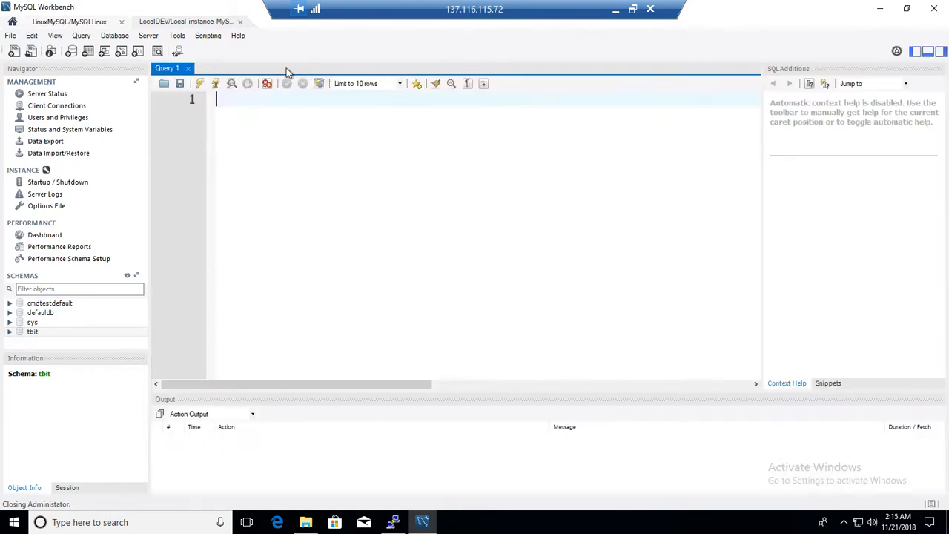
left_click(12, 21)
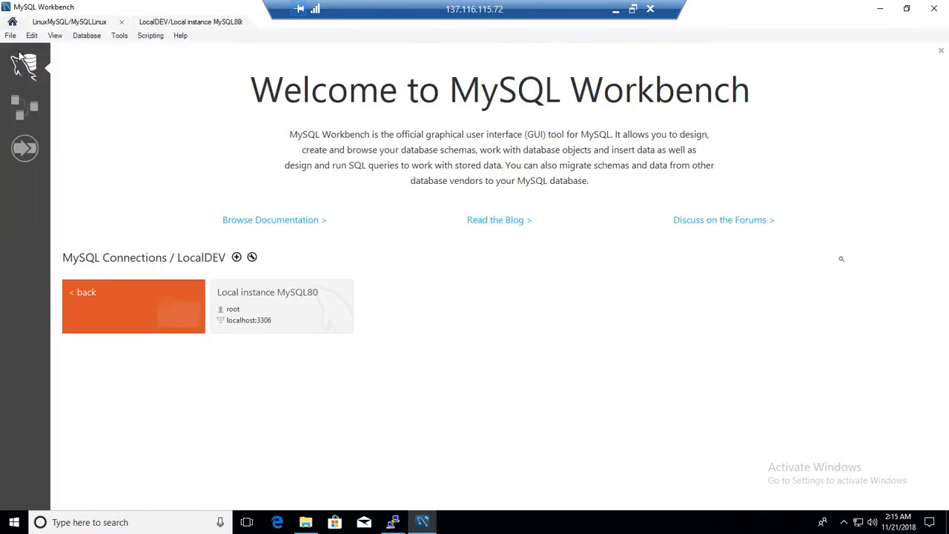
mouse_move(115, 303)
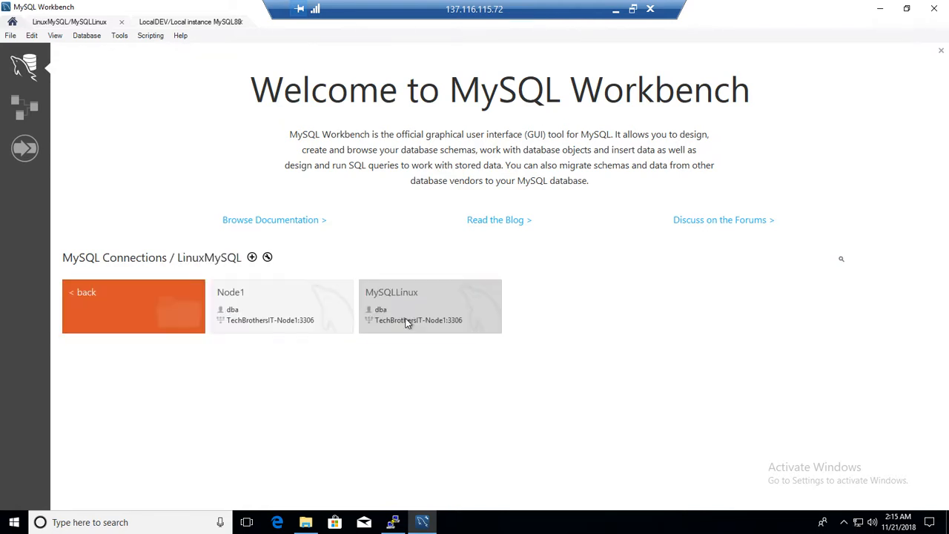
left_click(430, 304)
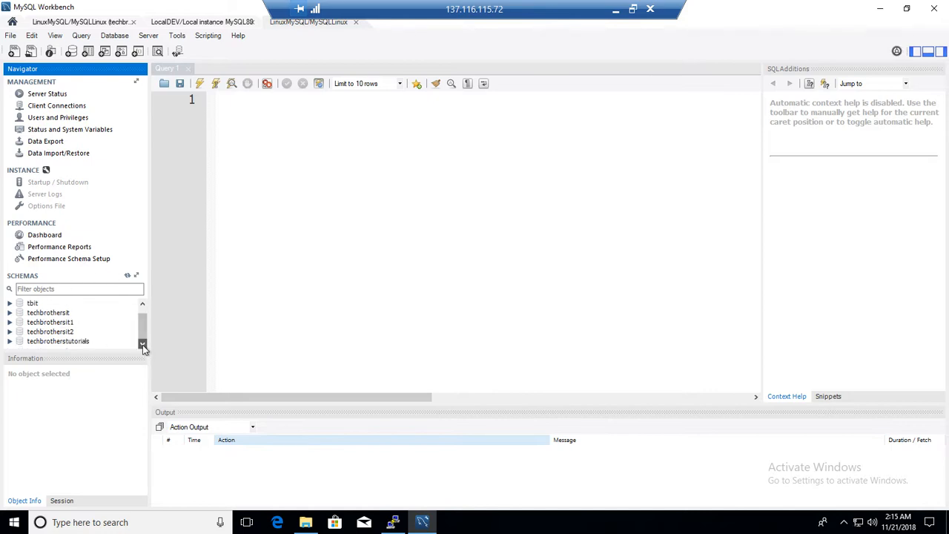
- Expand the techbrothersit schema in the navigator to list its three tables
left_click(47, 311)
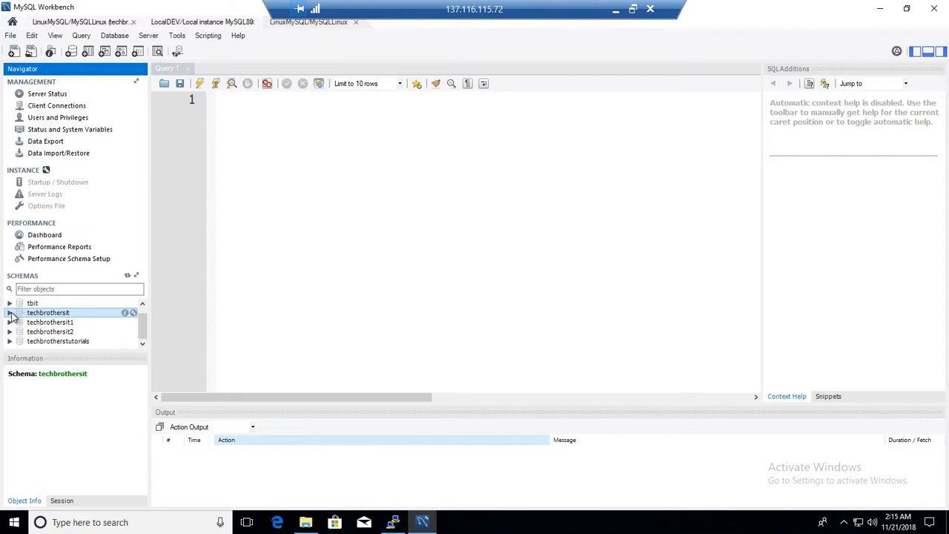
left_click(10, 311)
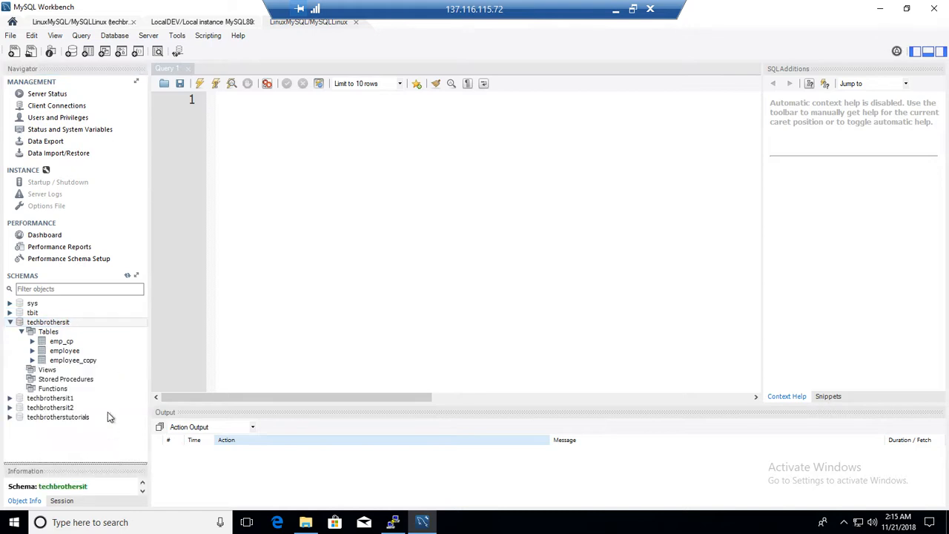
left_click(72, 360)
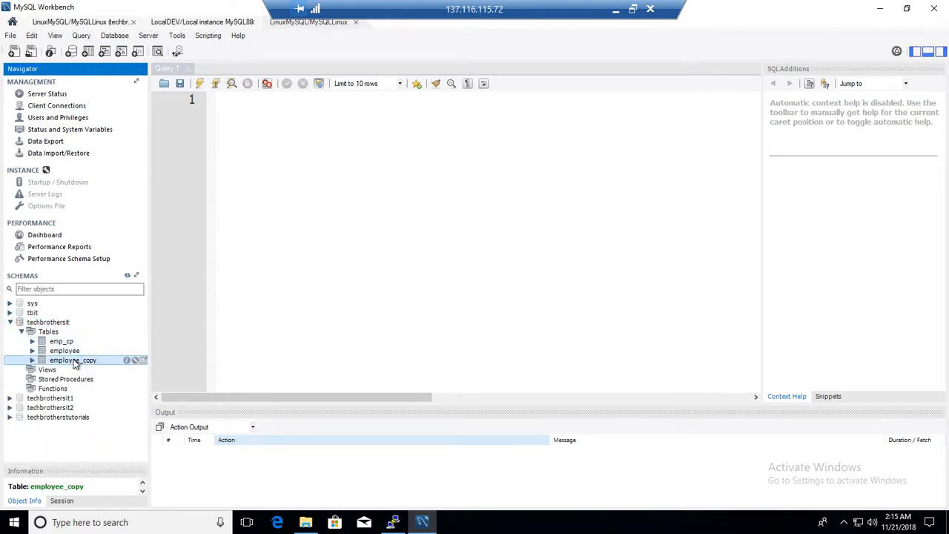
left_click(47, 321)
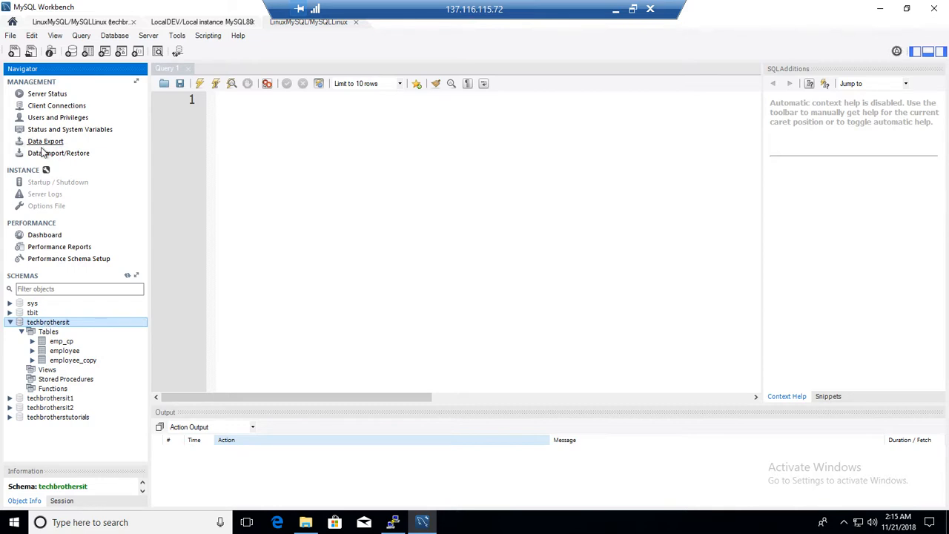
mouse_move(42, 145)
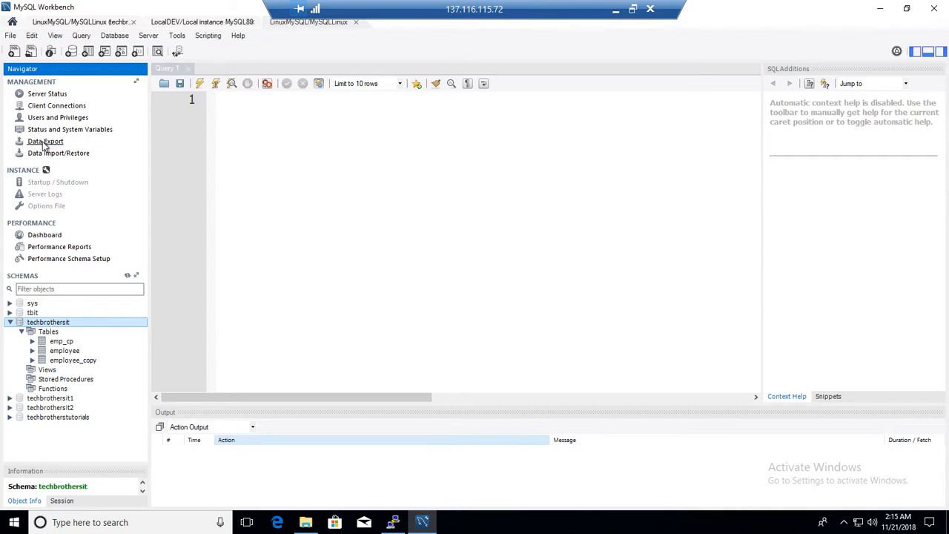
- In Data Export, tick techbrothersit and keep Dump Structure and Data as the dump type
left_click(44, 141)
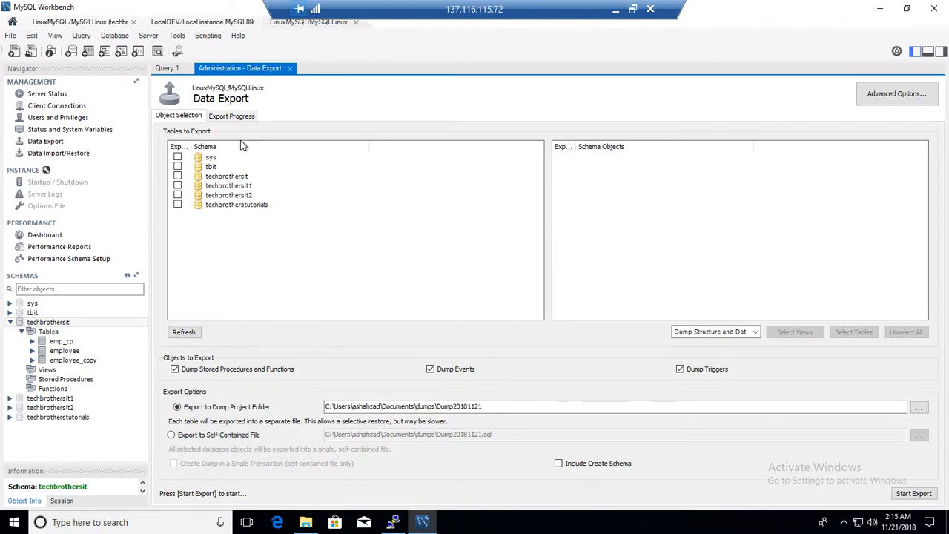
mouse_move(229, 181)
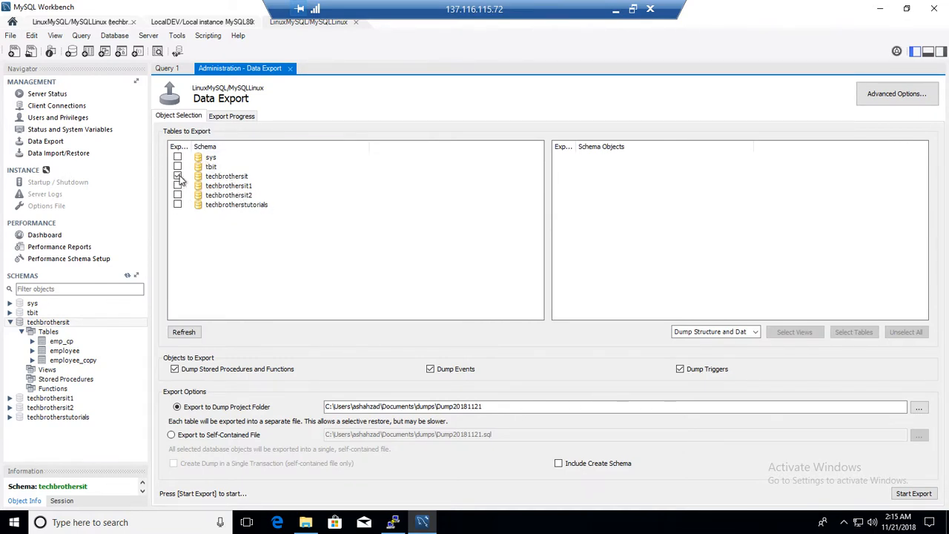
left_click(178, 175)
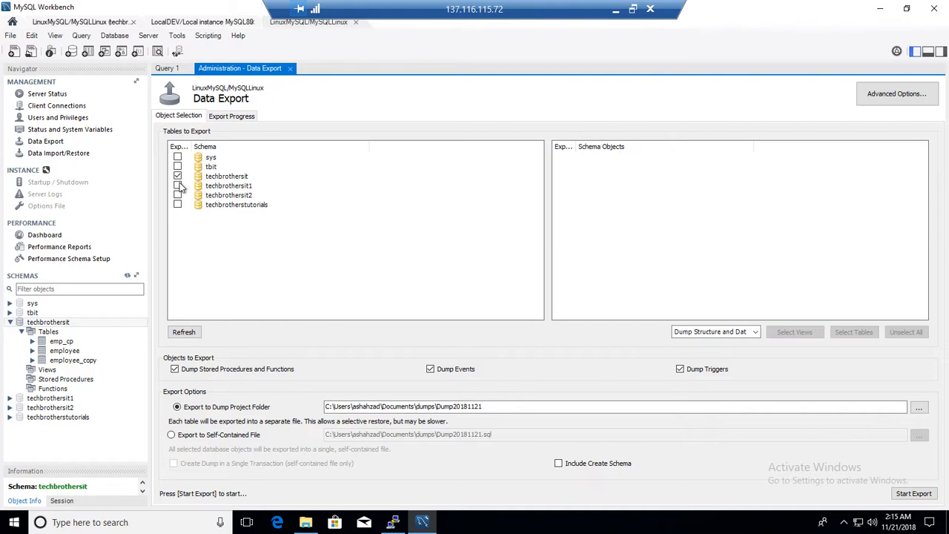
left_click(178, 177)
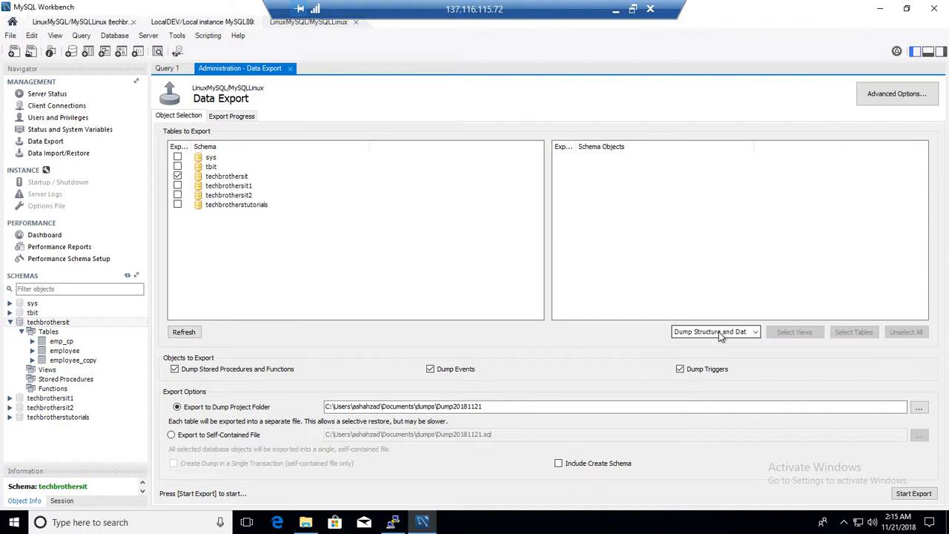
left_click(715, 332)
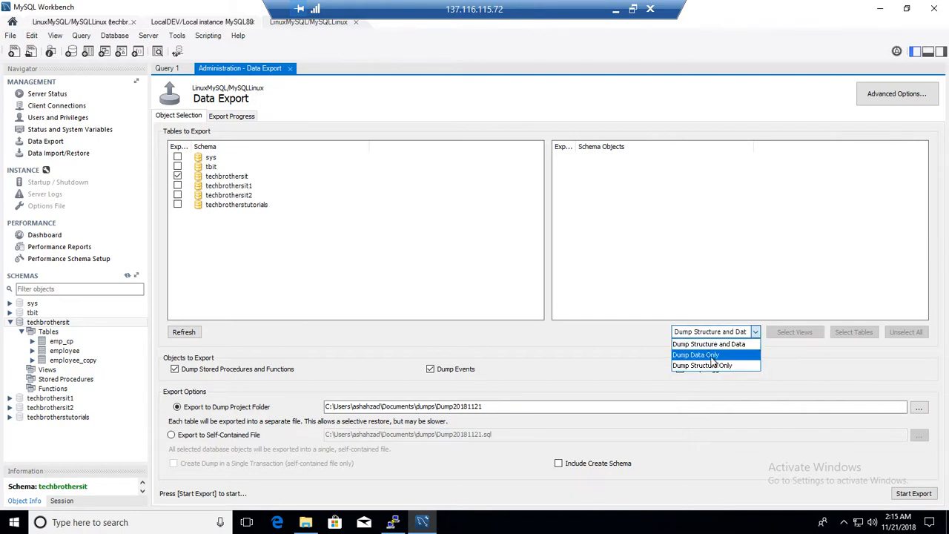
mouse_move(708, 363)
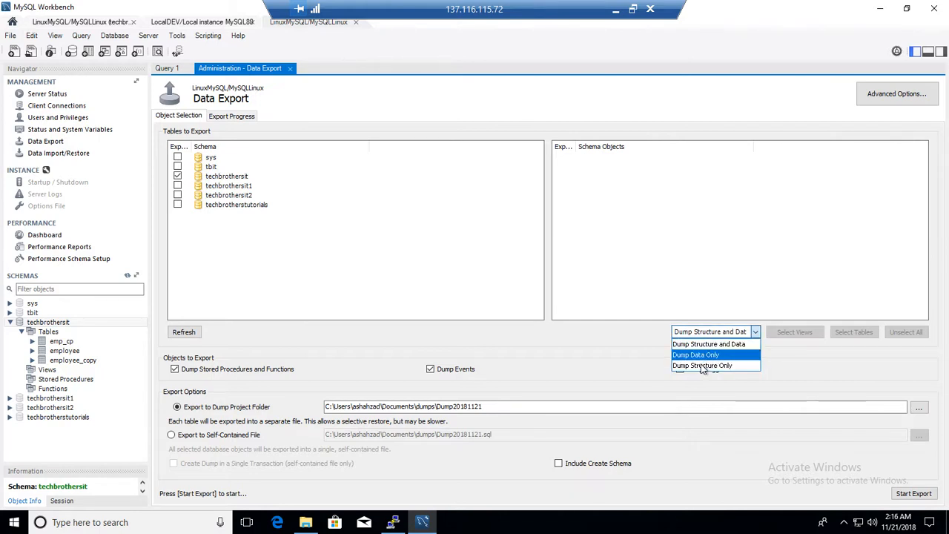
mouse_move(702, 365)
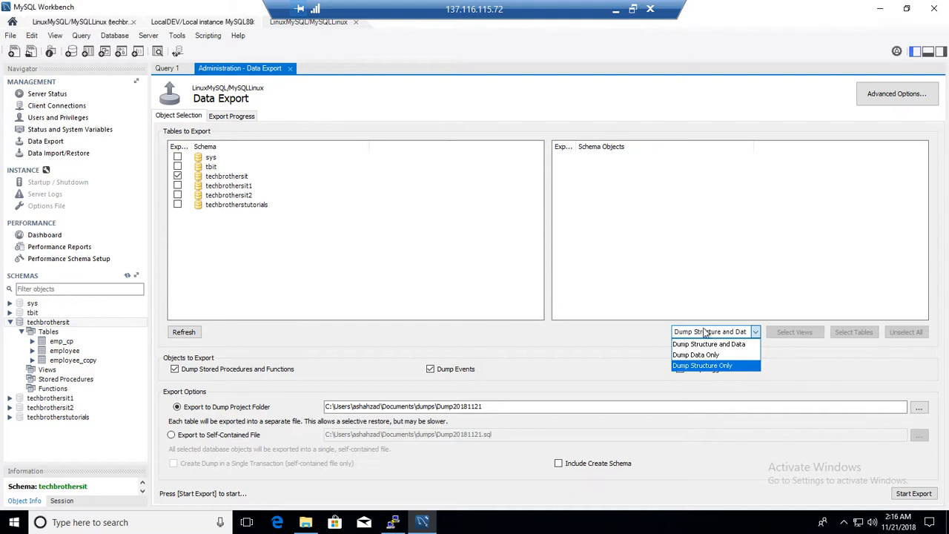
mouse_move(697, 354)
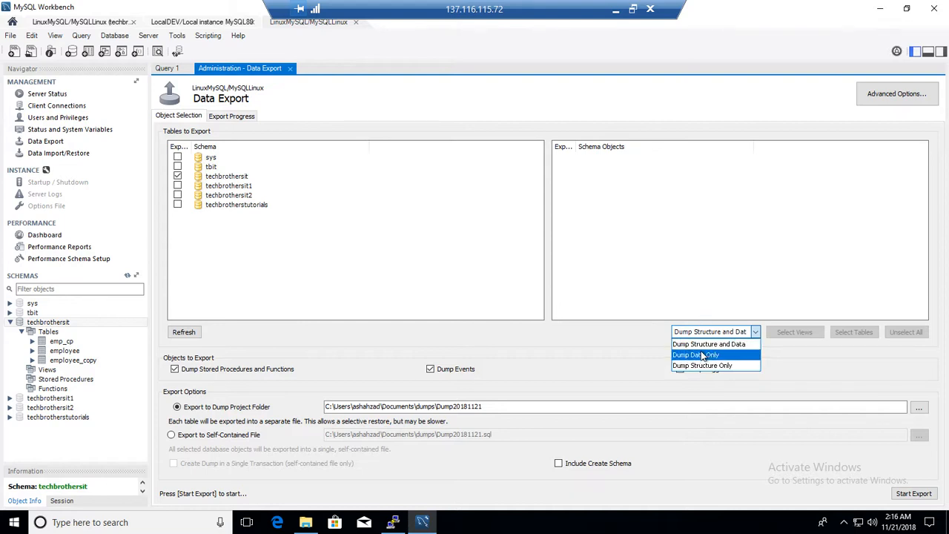
mouse_move(709, 344)
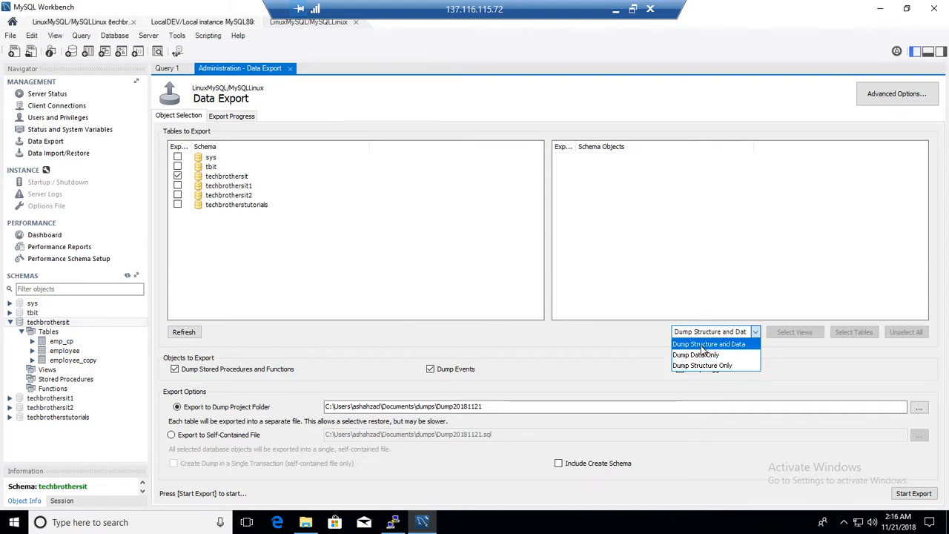
left_click(709, 344)
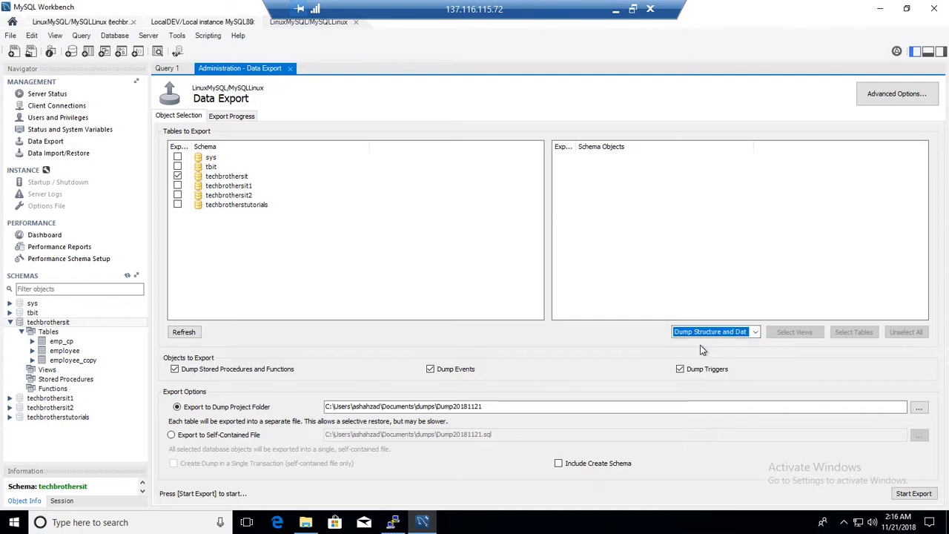
mouse_move(534, 356)
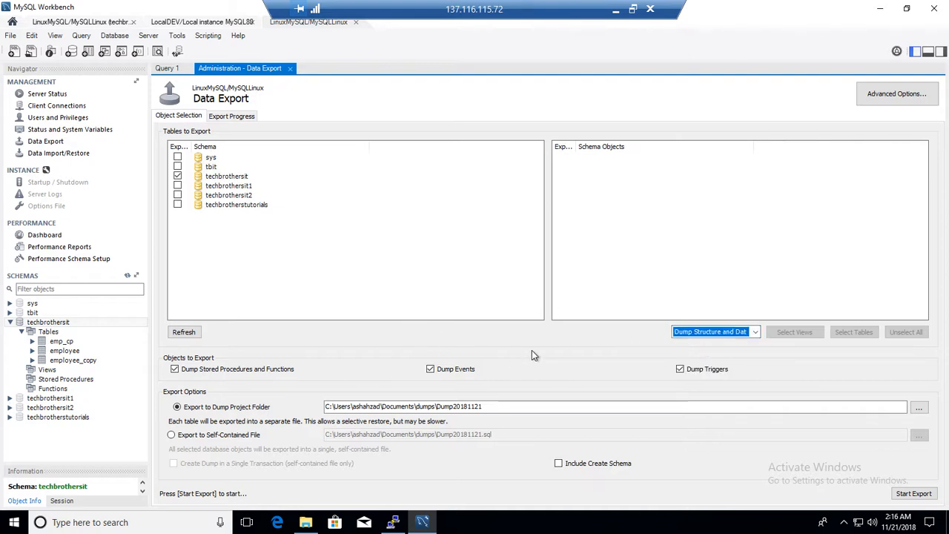
mouse_move(239, 391)
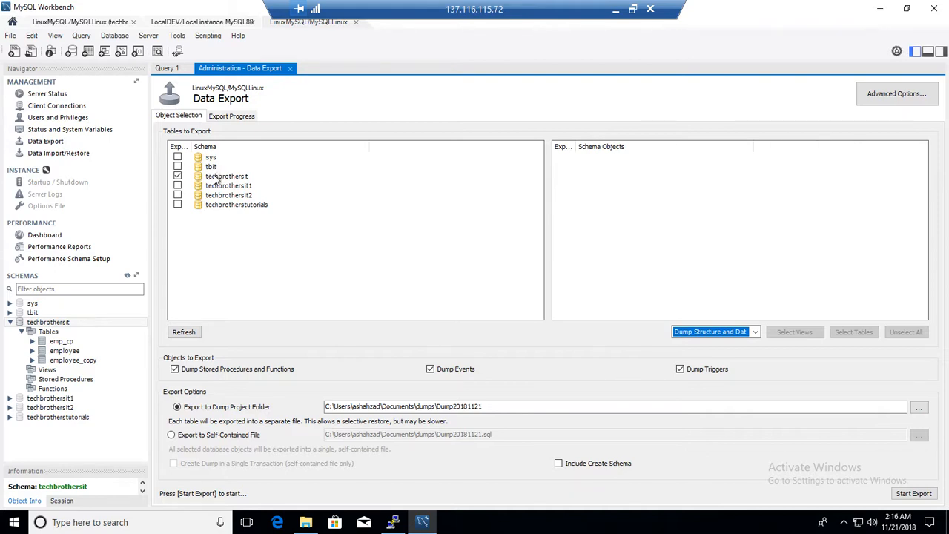
- Include the emp_cp, employee and employee_copy tables of techbrothersit in the export
left_click(225, 175)
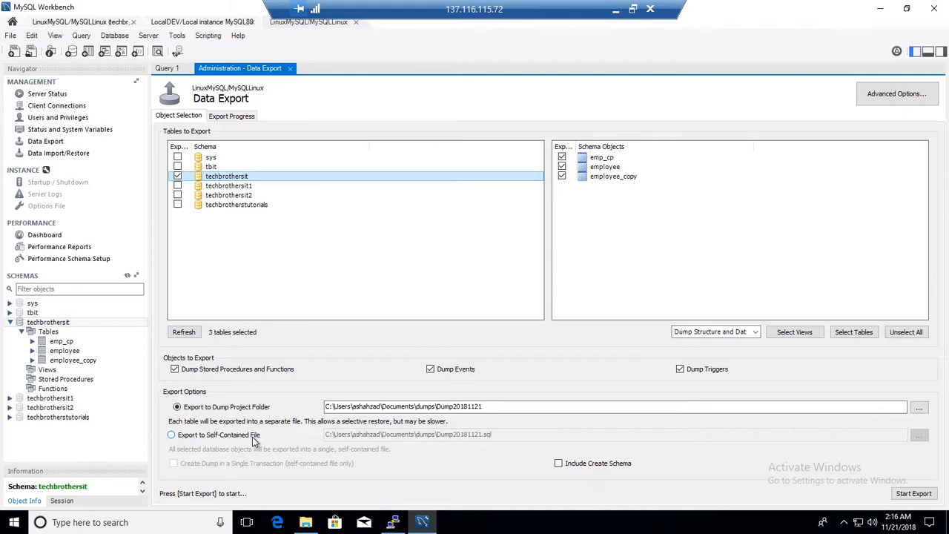
mouse_move(412, 437)
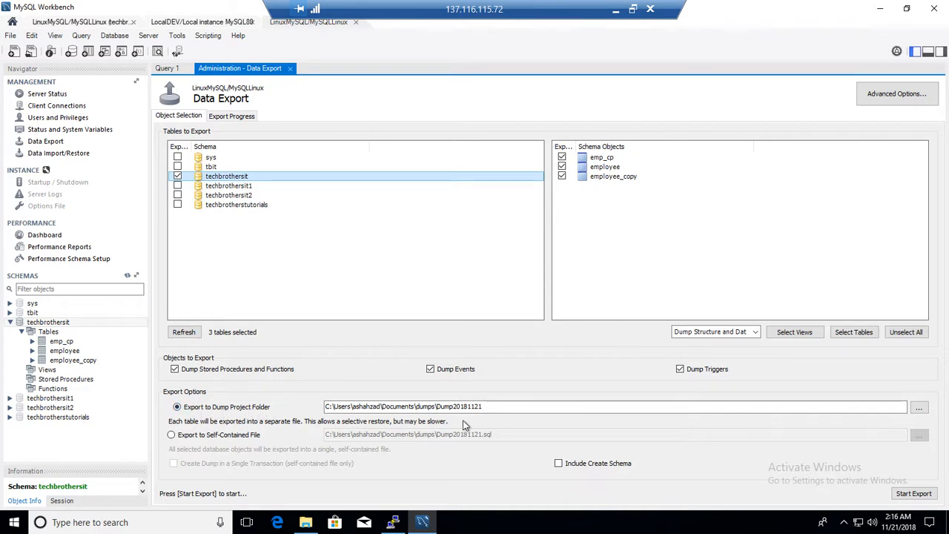
double_click(460, 406)
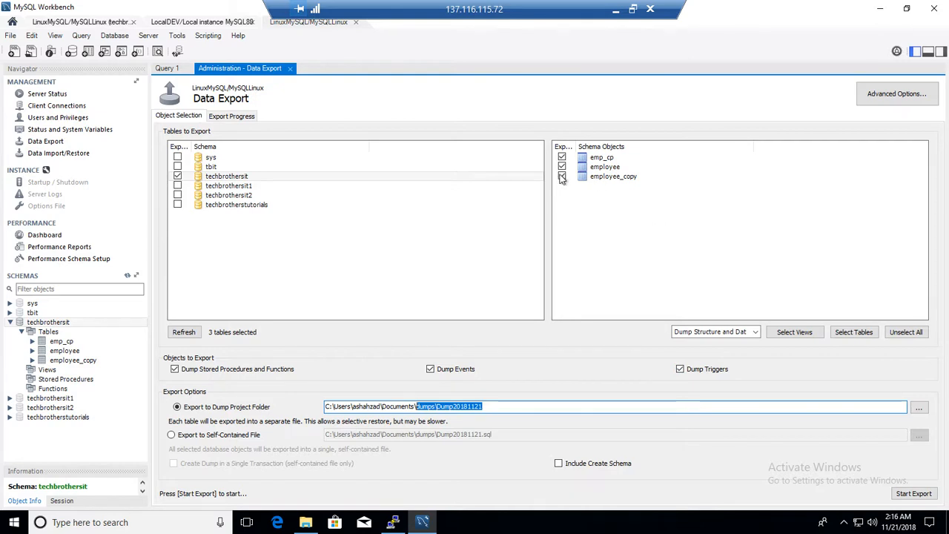
left_click(562, 177)
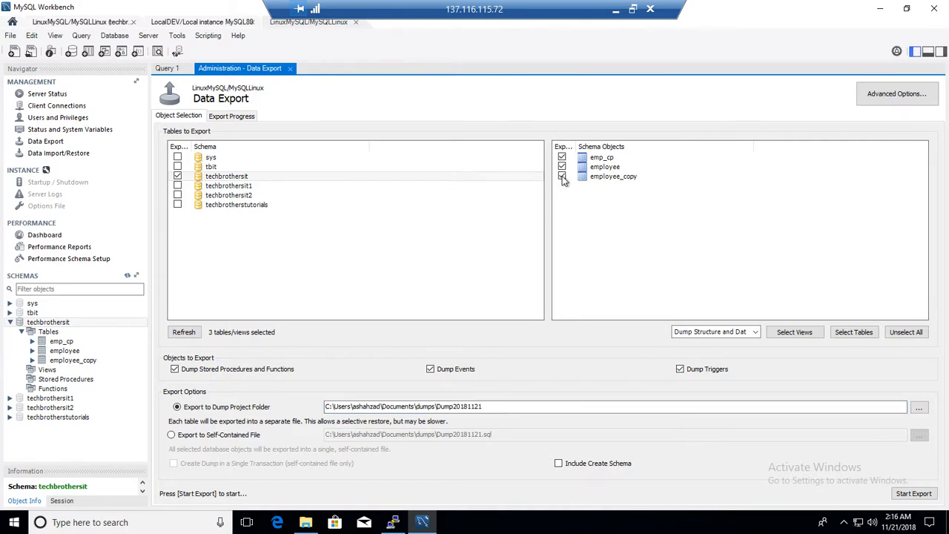
left_click(562, 177)
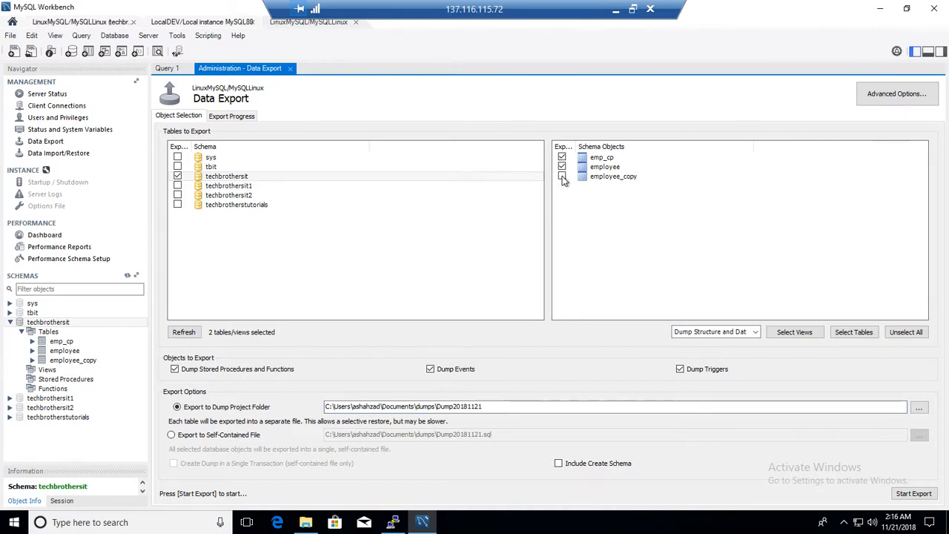
left_click(562, 176)
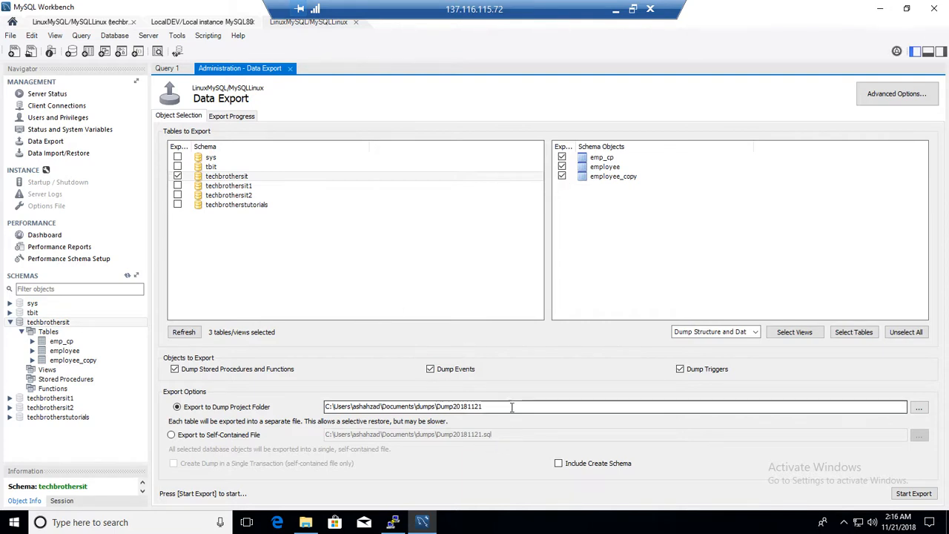
- Set Desktop\Backup as the dump folder and delete the earlier tbit backup files
left_click(919, 406)
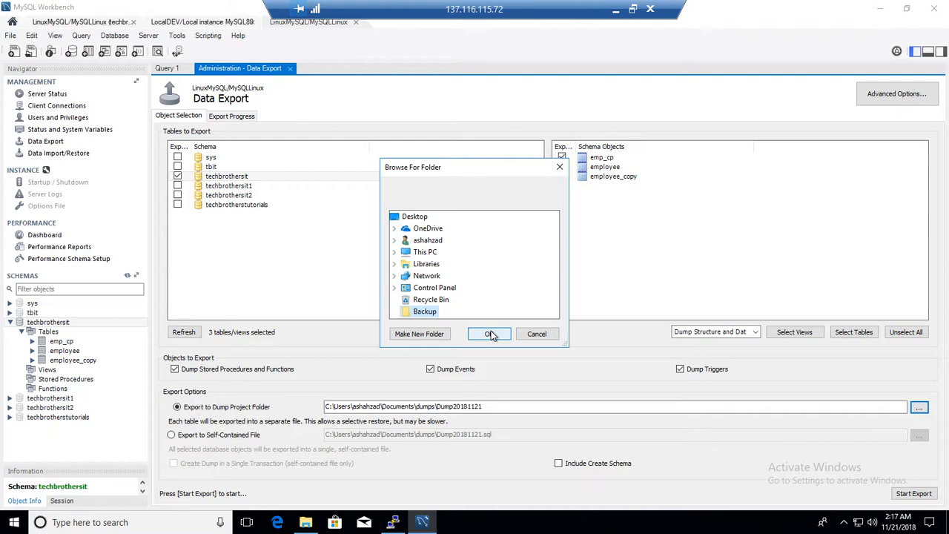
left_click(490, 334)
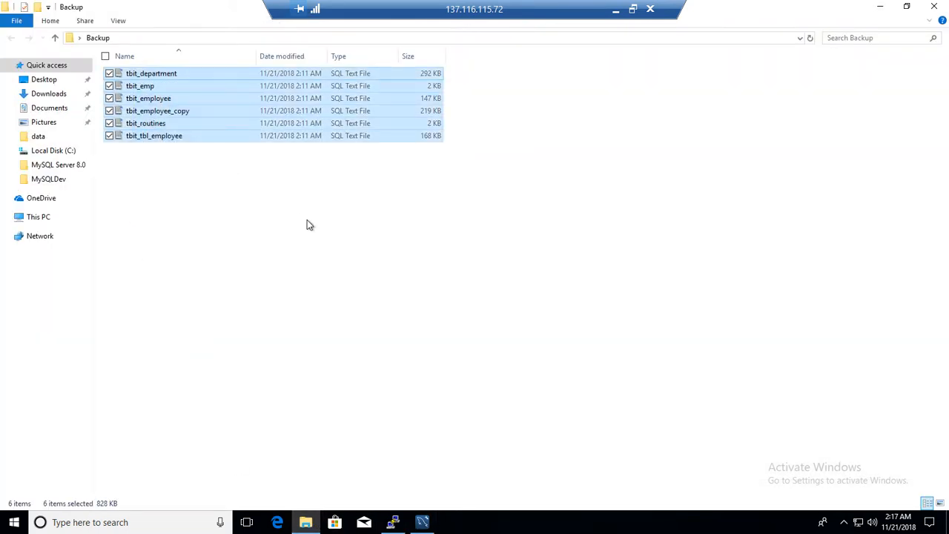
key("Delete")
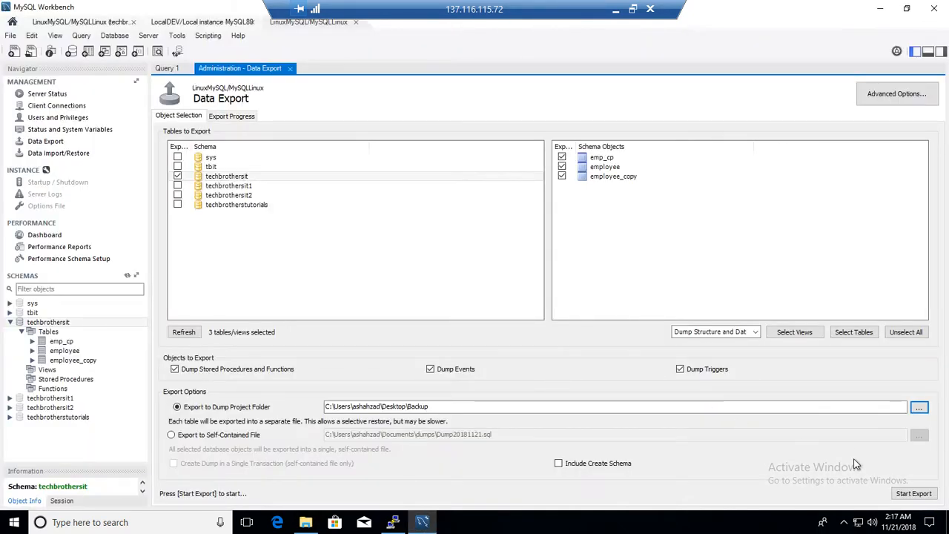
- Start the export and overwrite the existing Backup folder until 4 of 4 objects finish
left_click(913, 492)
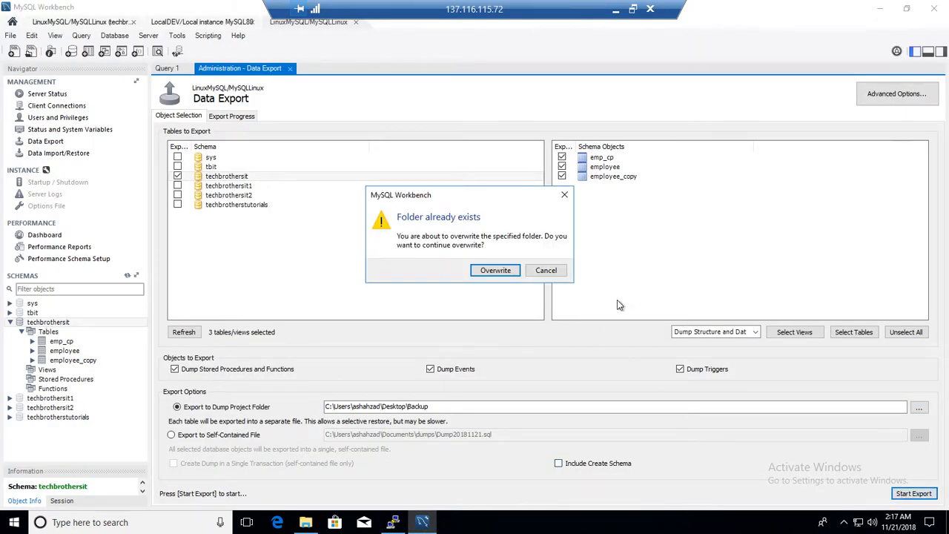
mouse_move(496, 270)
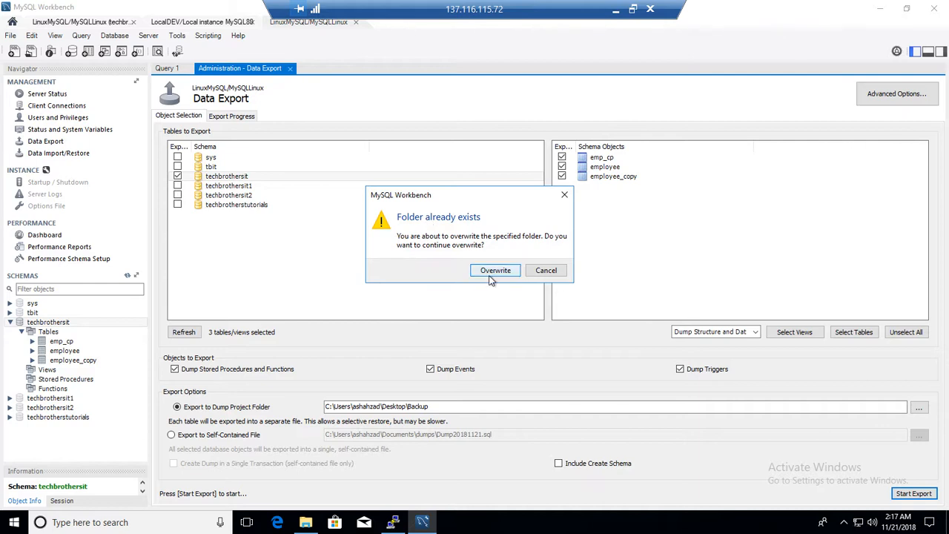
left_click(496, 270)
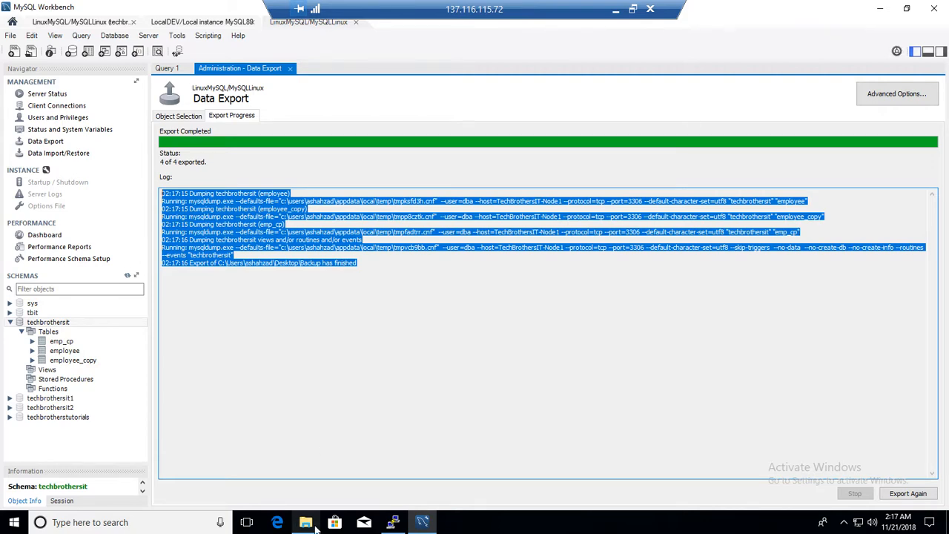
- Show the Backup folder's four techbrothersit .sql files and select techbrothersit_emp_cp
left_click(305, 522)
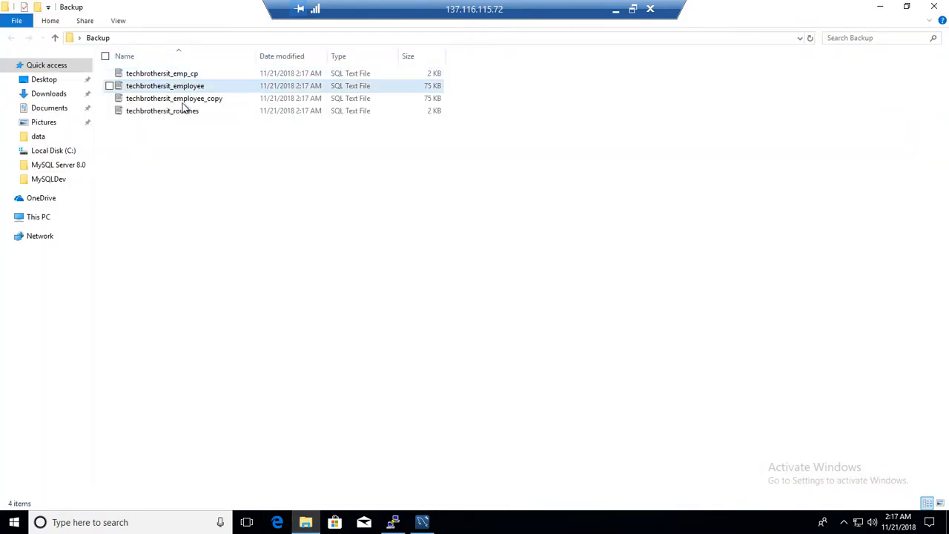
left_click(162, 73)
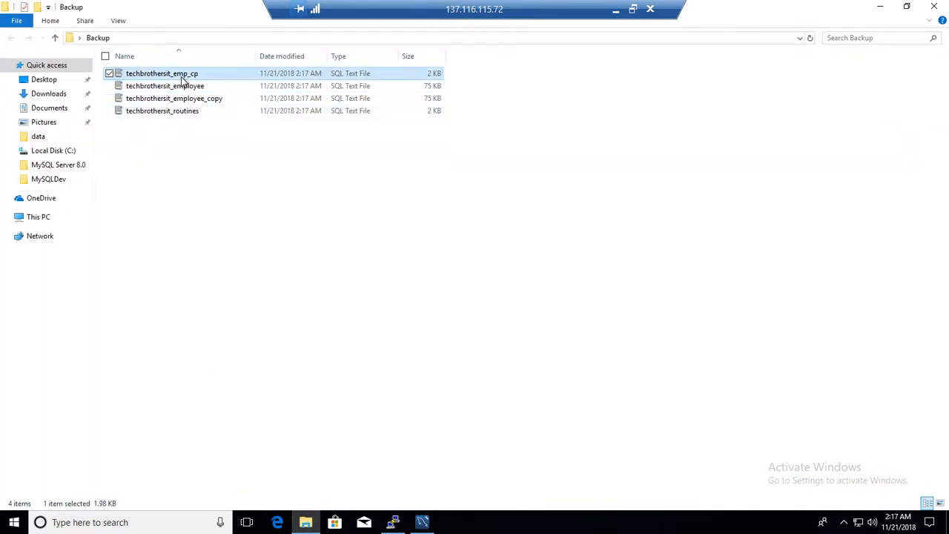
mouse_move(162, 75)
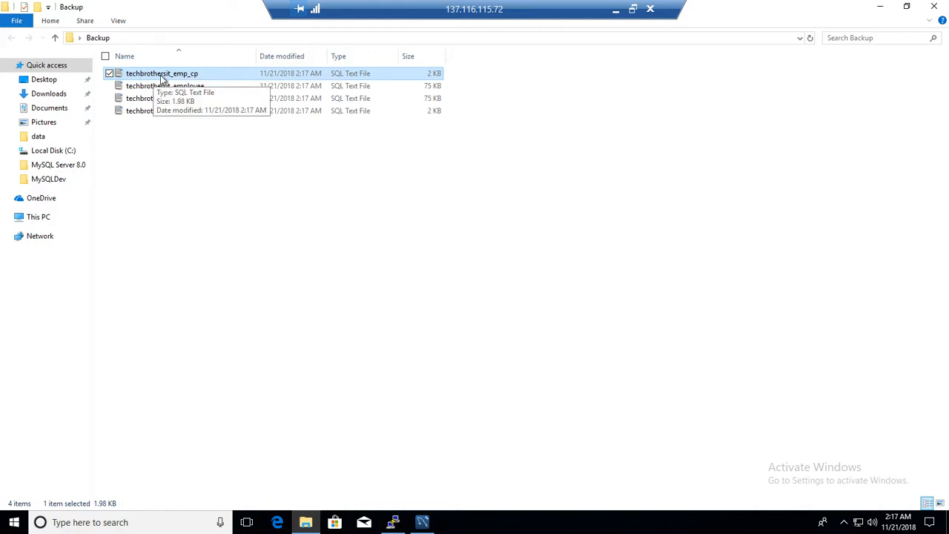
mouse_move(184, 81)
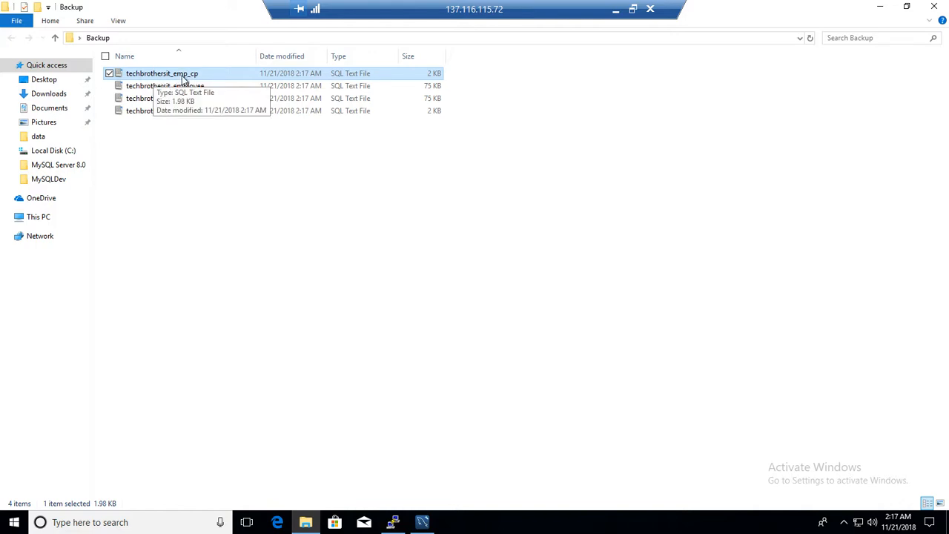
mouse_move(211, 98)
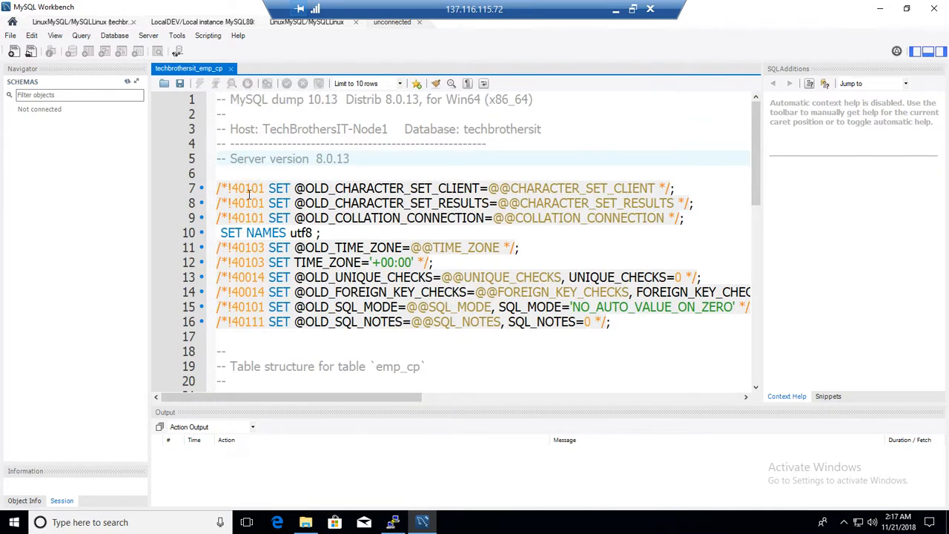
- Scroll through the emp_cp script reviewing its SET NAMES, DROP and CREATE TABLE statements
scroll("down", 3)
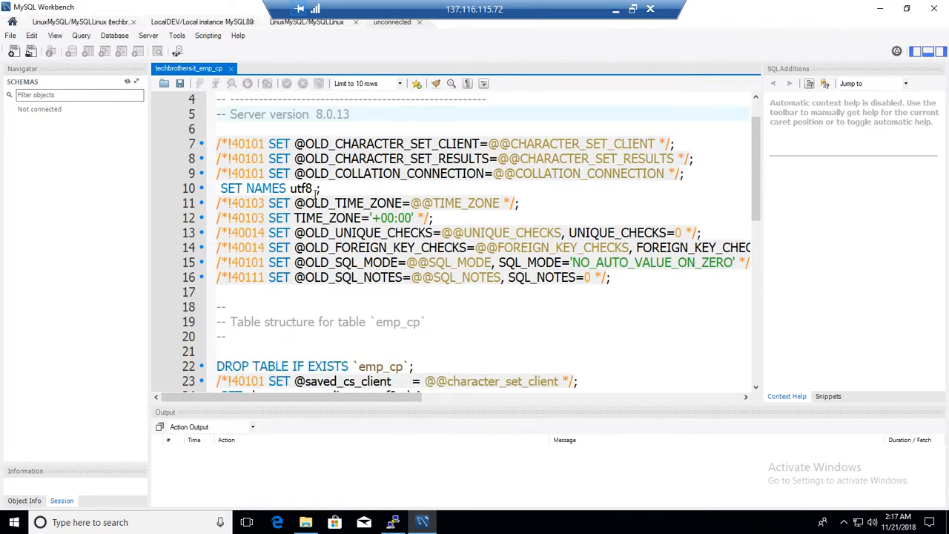
double_click(267, 144)
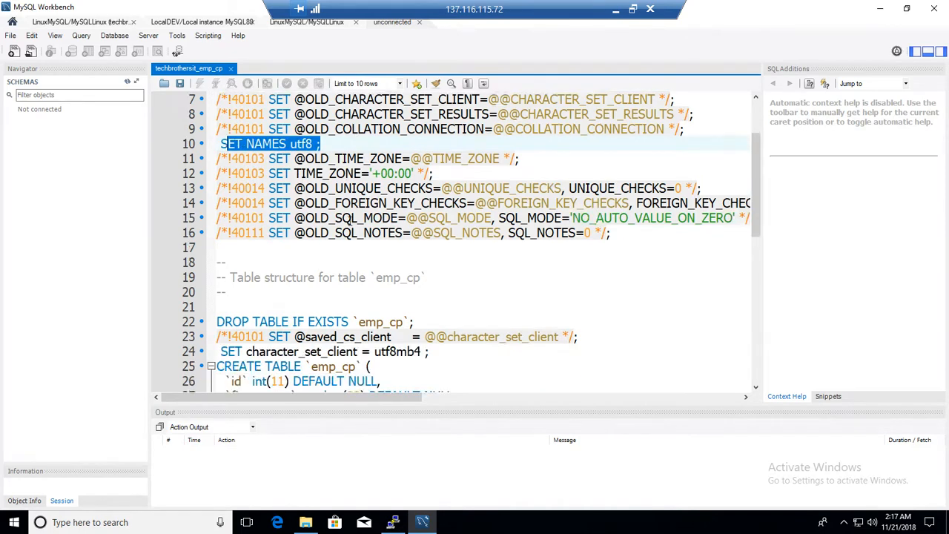
scroll("down", 3)
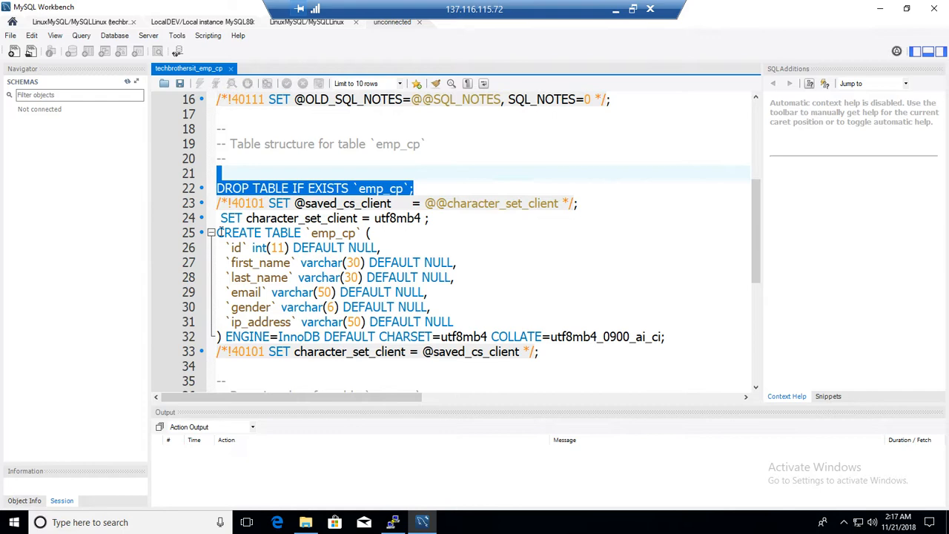
scroll("down", 3)
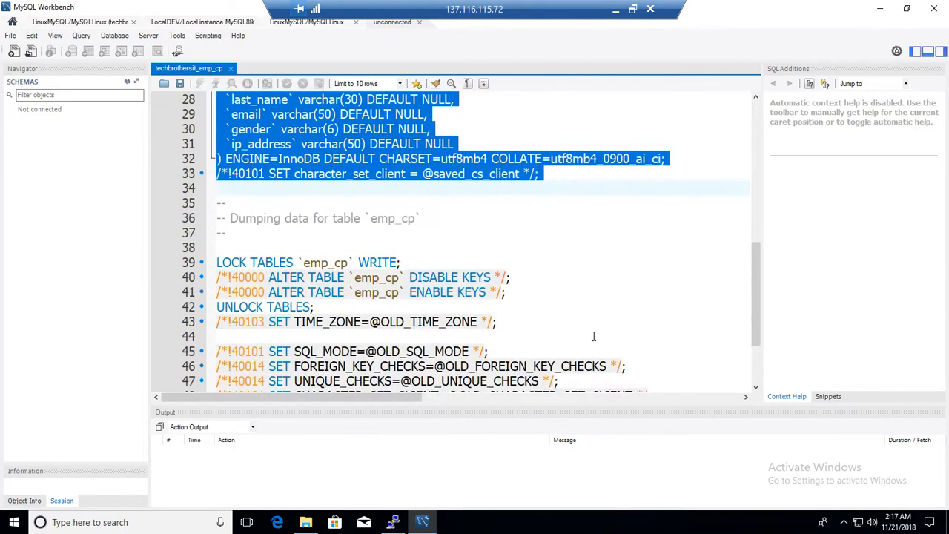
scroll("up", 3)
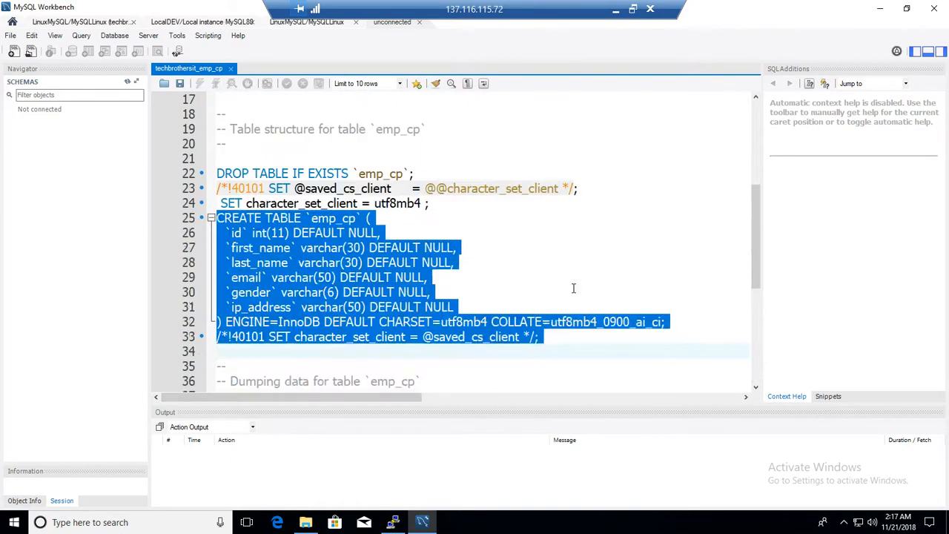
scroll("up", 3)
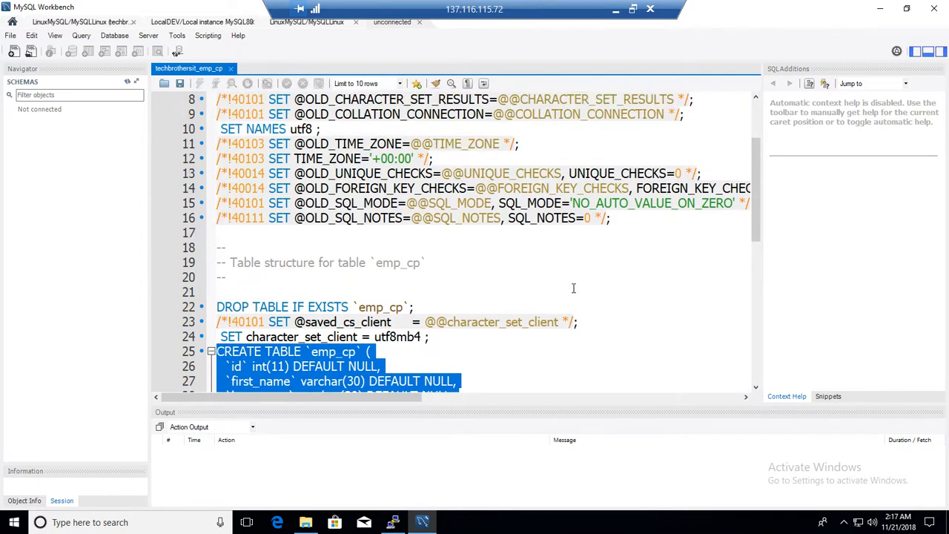
scroll("up", 3)
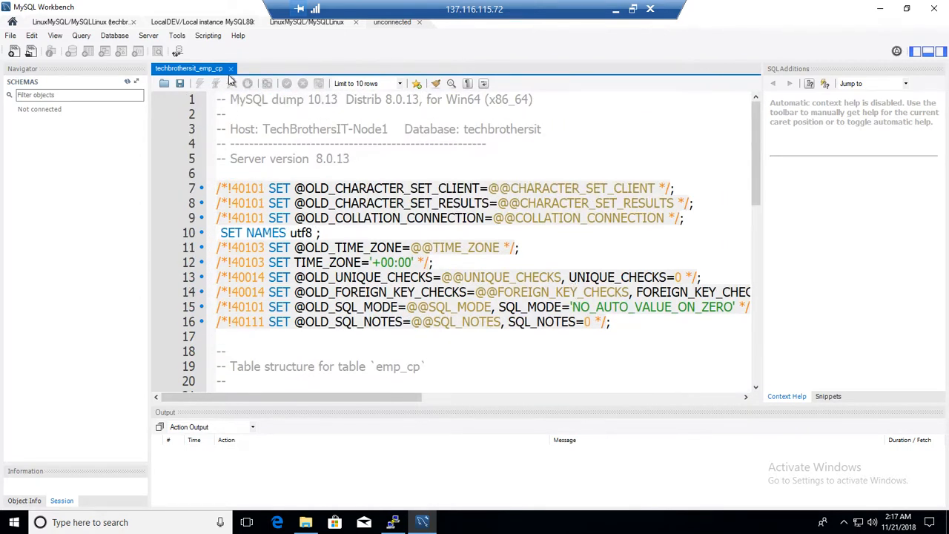
- Open techbrothersit_employee from the Backup folder, check its INSERT data, then close it
left_click(231, 68)
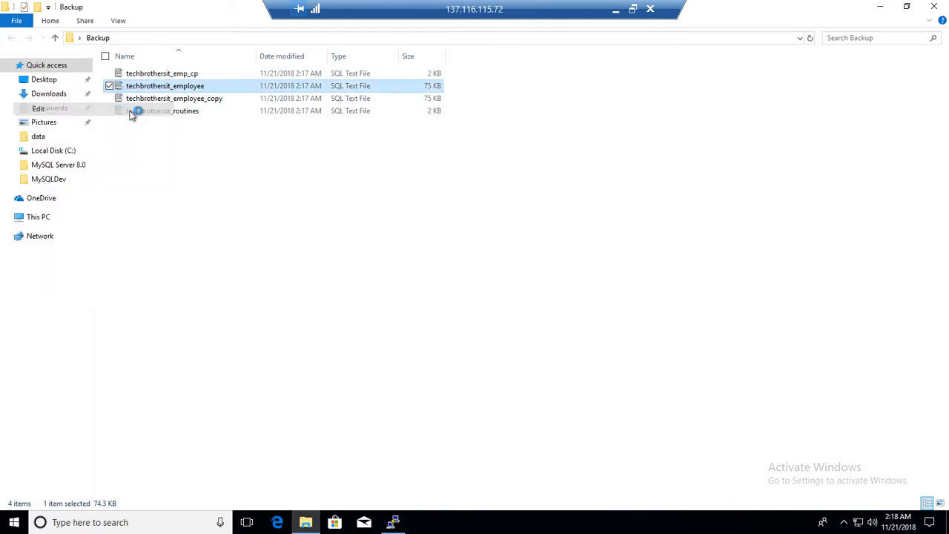
double_click(165, 85)
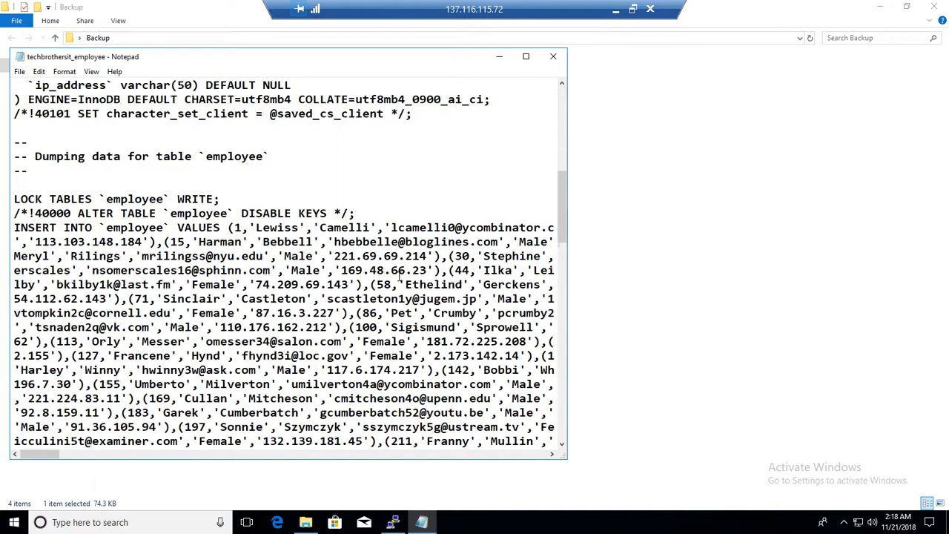
scroll("down", 3)
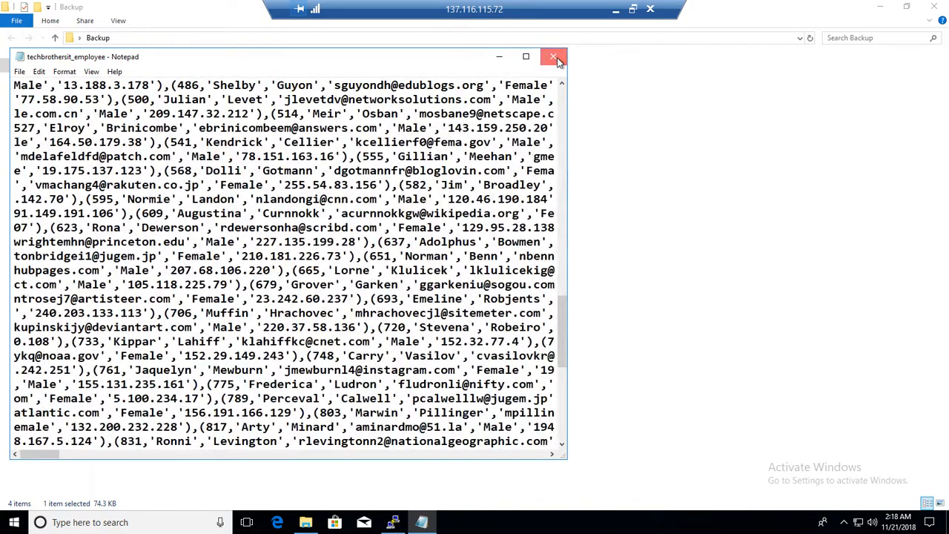
left_click(555, 57)
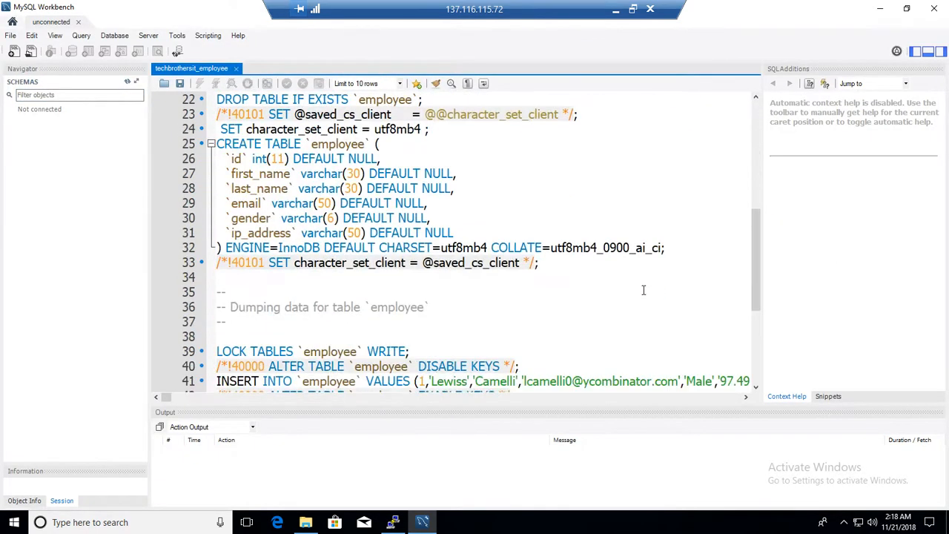
- Scroll the employee script to its 'Dump completed' line and highlight it
scroll("down", 3)
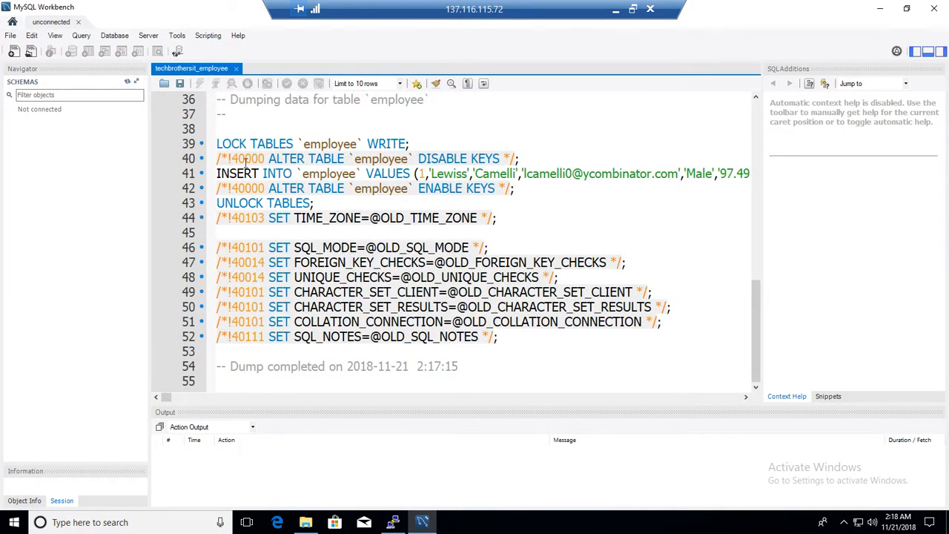
left_click_drag(217, 173, 513, 187)
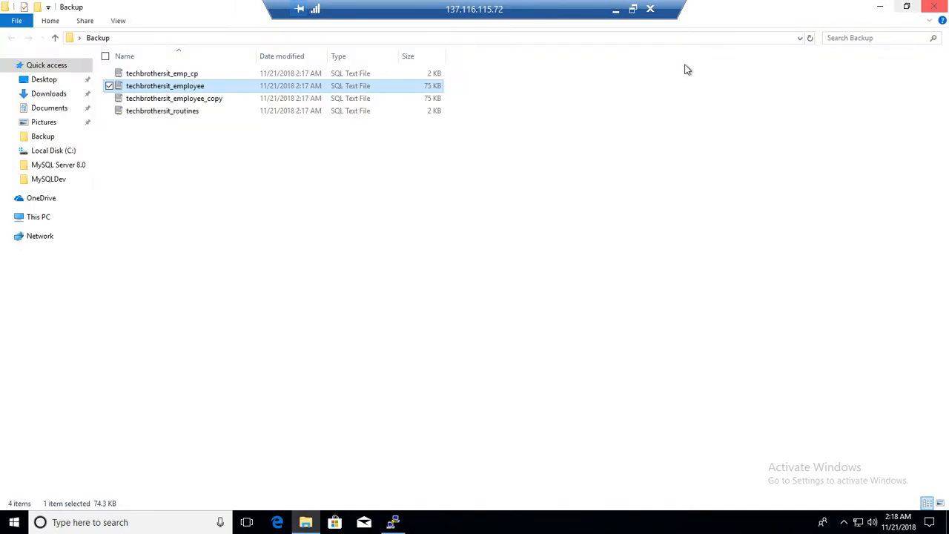
- Delete the four techbrothersit backup files, then search 'workbench' to launch MySQL Workbench
left_click(184, 124)
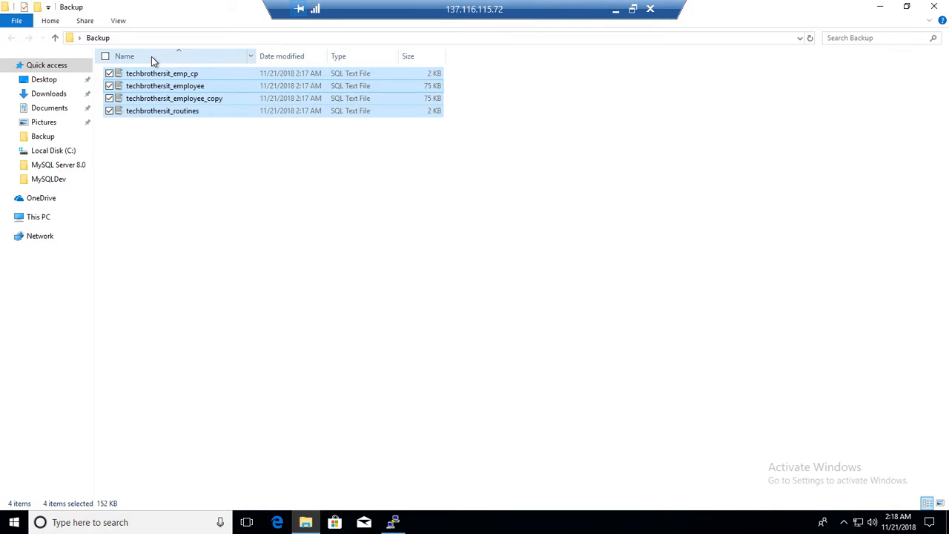
key("Delete")
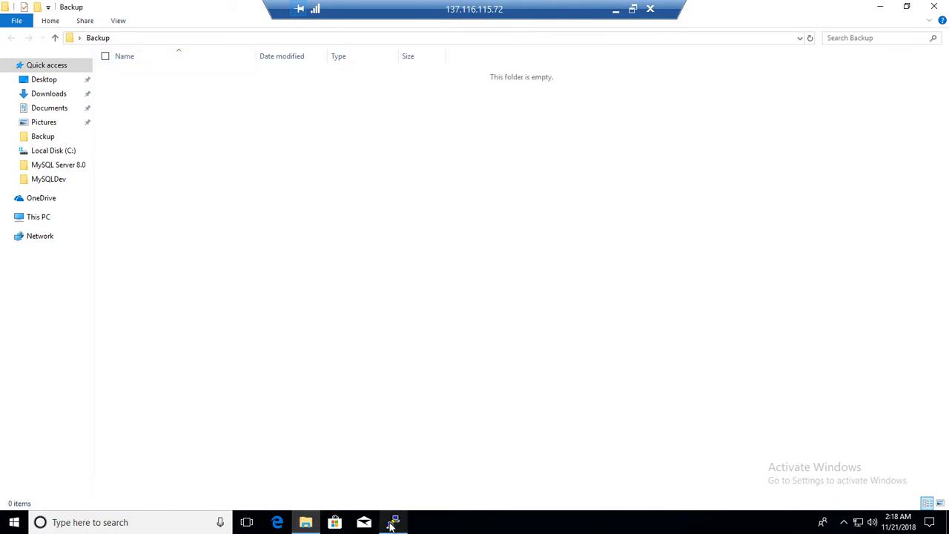
type("wq")
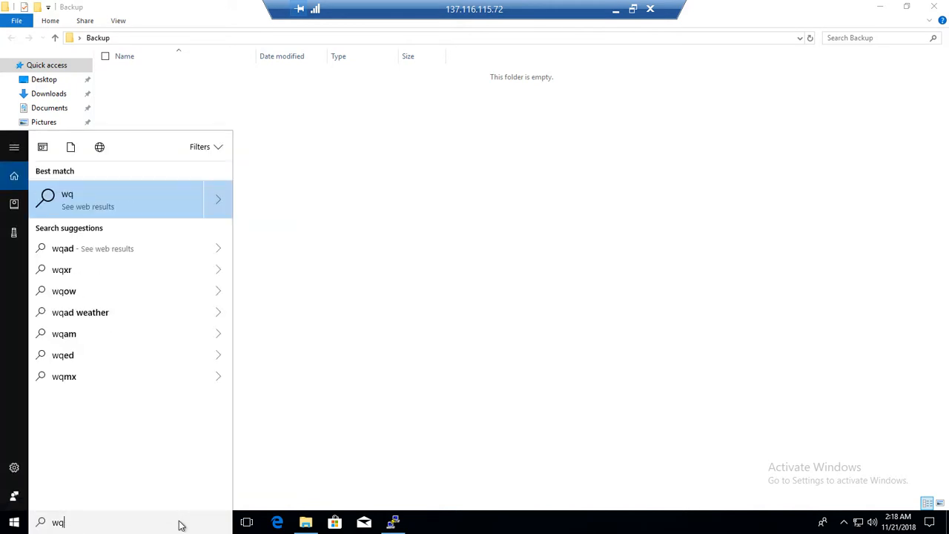
type("work")
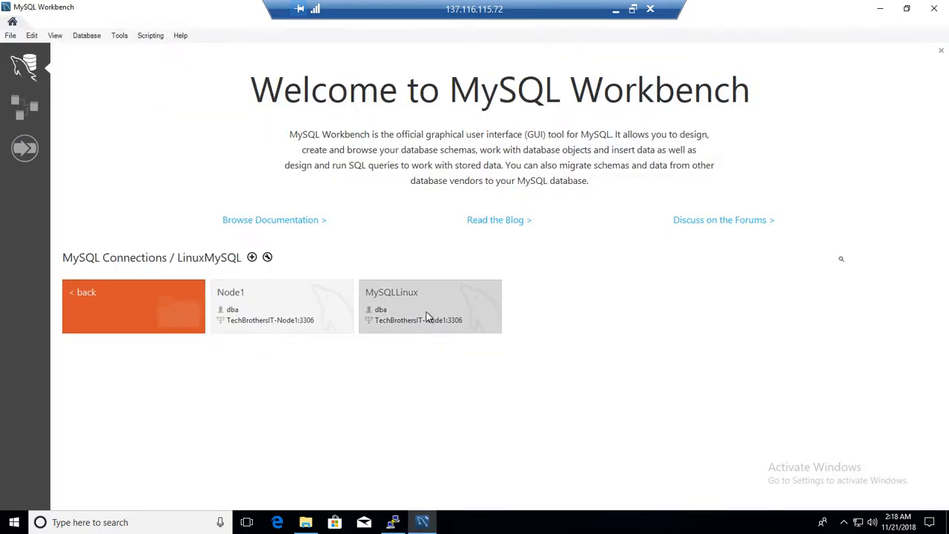
- Connect to MySQLLinux, expand the tbit schema's tables and open Data Export
left_click(430, 306)
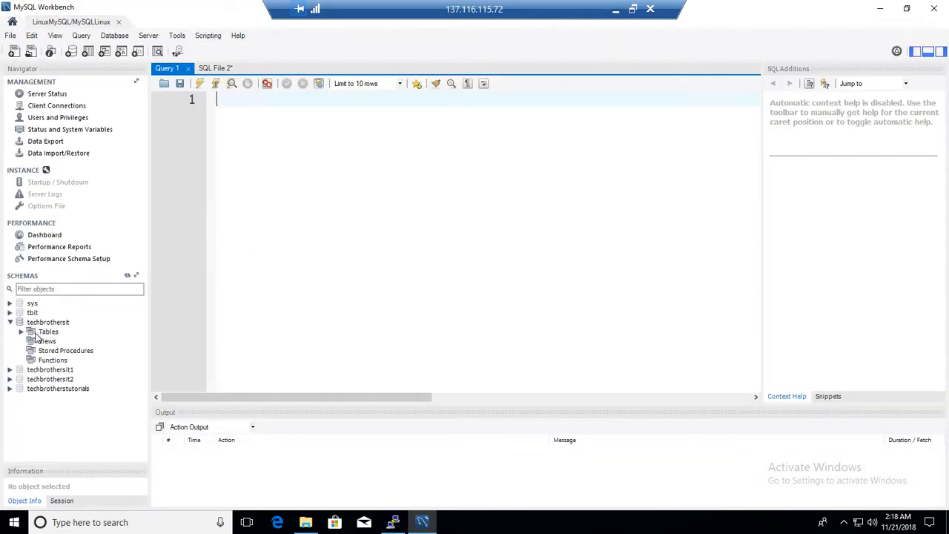
left_click(33, 312)
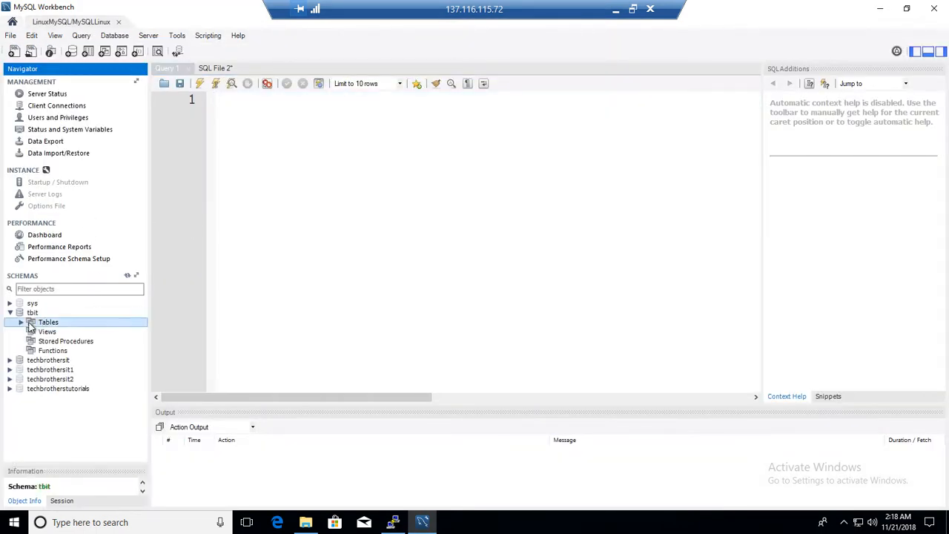
left_click(24, 321)
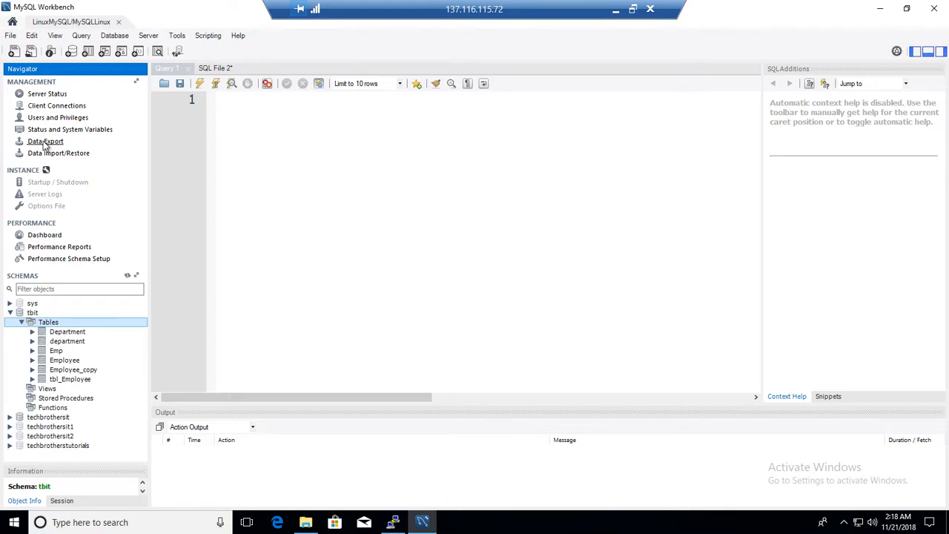
left_click(44, 141)
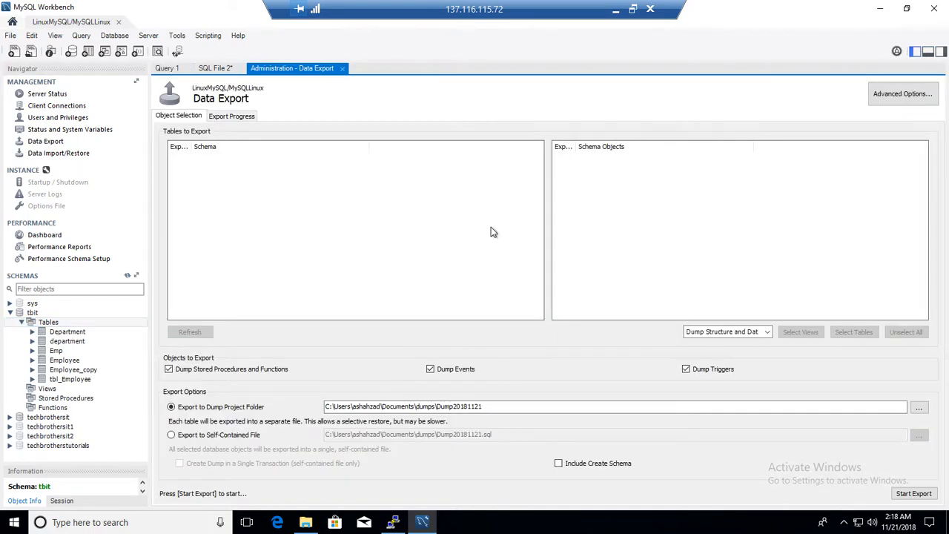
- Export tbit as Dump Structure Only into the Desktop Backup folder
left_click(190, 333)
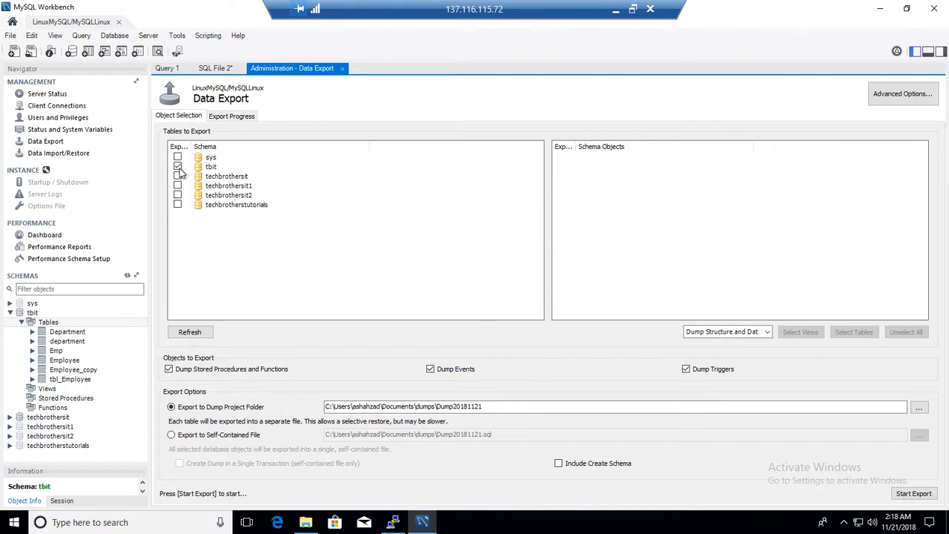
left_click(765, 333)
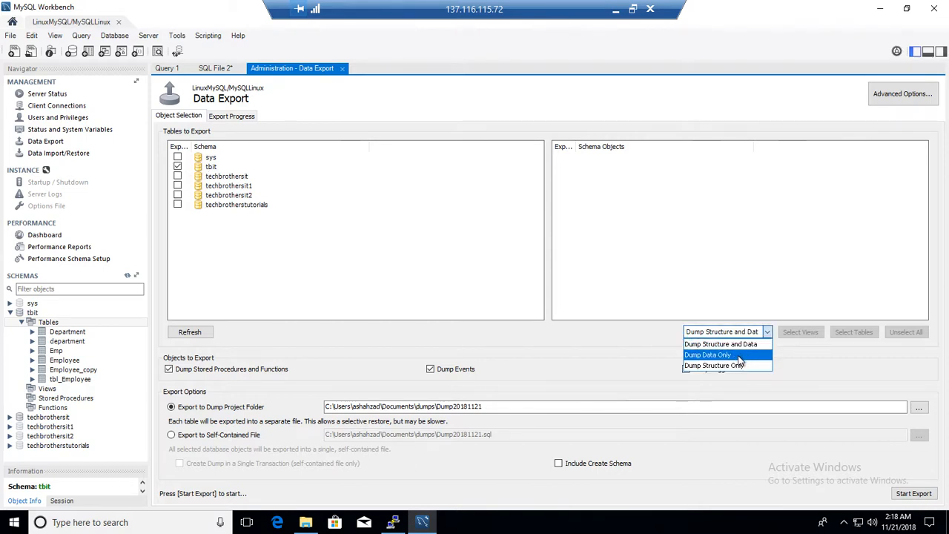
left_click(714, 365)
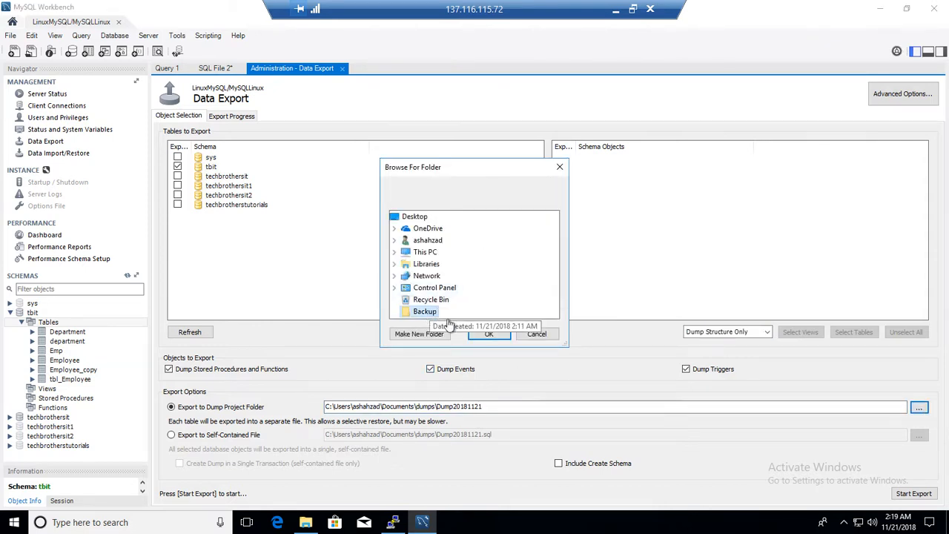
left_click(488, 333)
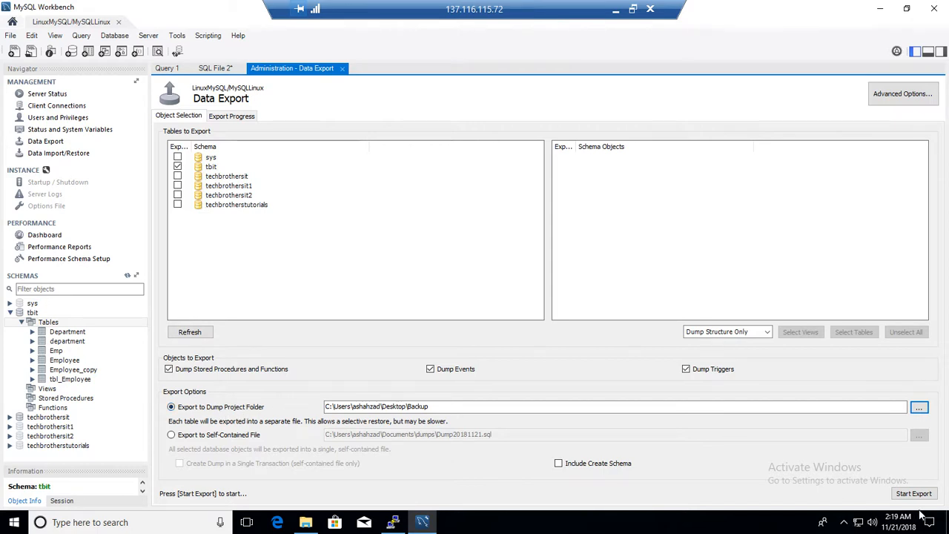
left_click(913, 492)
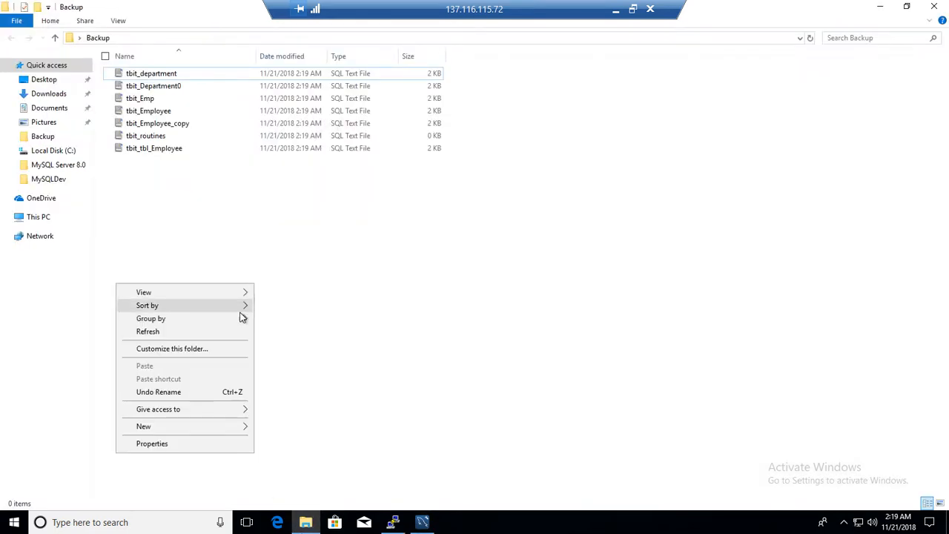
- Refresh the Backup folder so the seven tbit .sql files appear
left_click(151, 73)
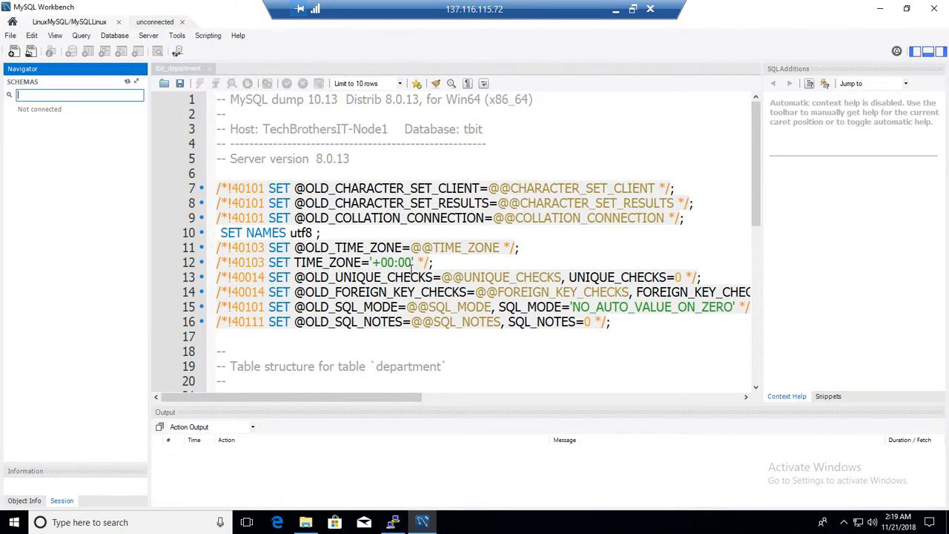
- Scroll through the tbit_department script to confirm it holds only the CREATE TABLE definition
scroll("down", 3)
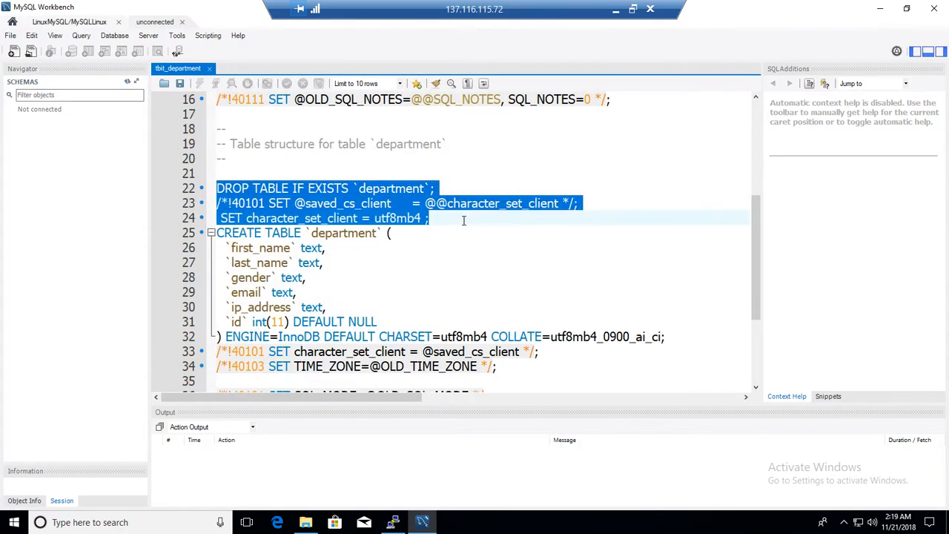
scroll("down", 3)
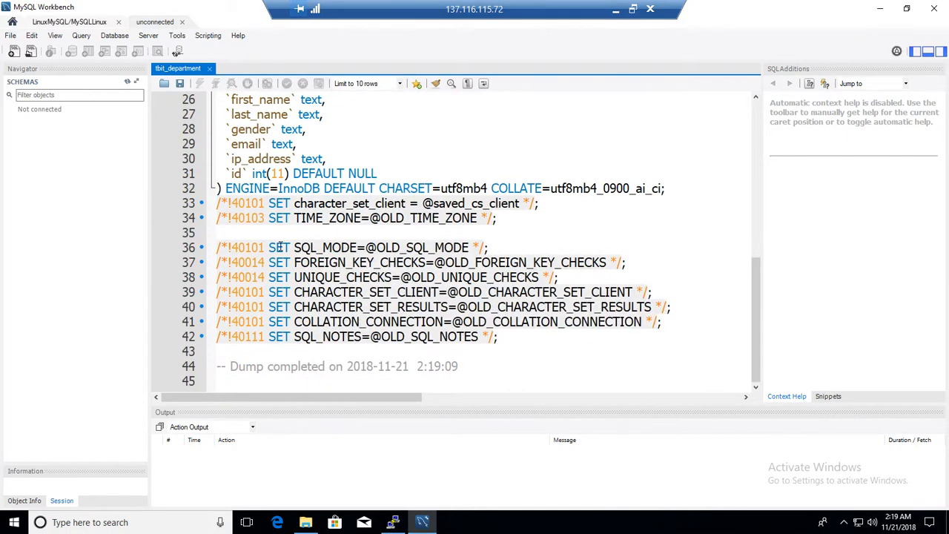
scroll("up", 3)
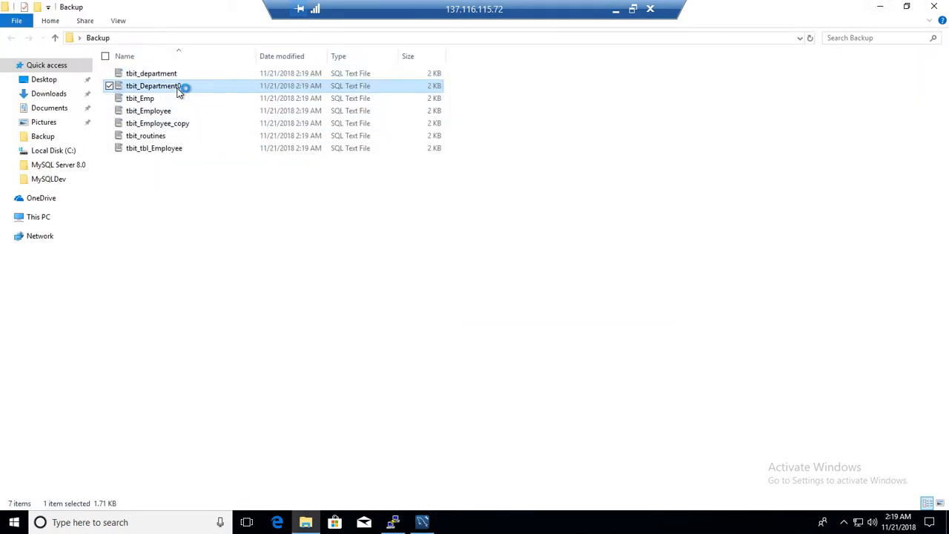
- Review tbit_Department0.sql maximized, confirming only DROP TABLE IF EXISTS and CREATE TABLE statements
double_click(151, 85)
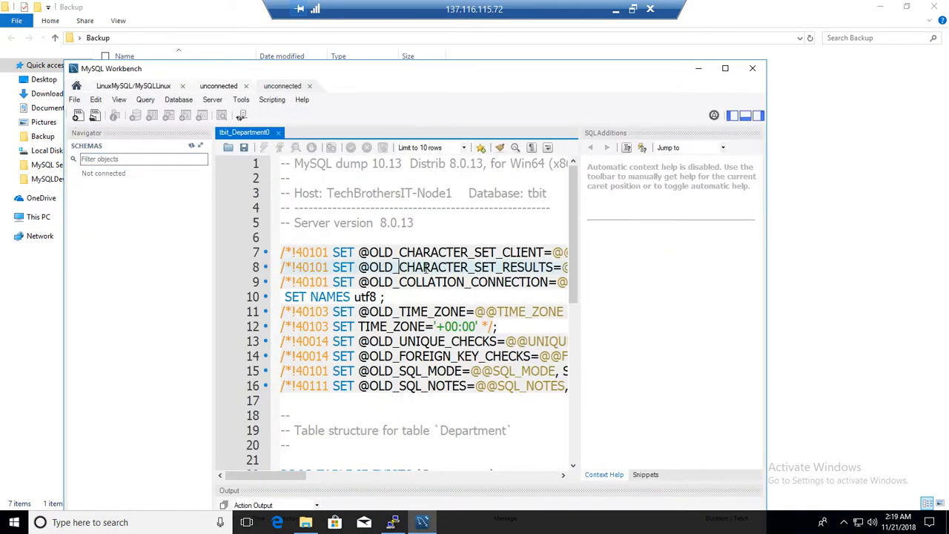
scroll("down", 3)
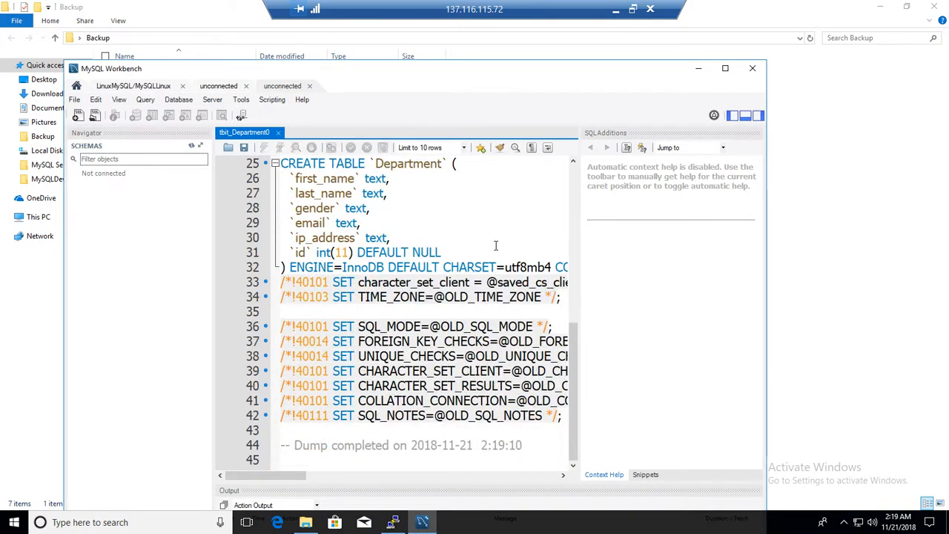
mouse_move(624, 169)
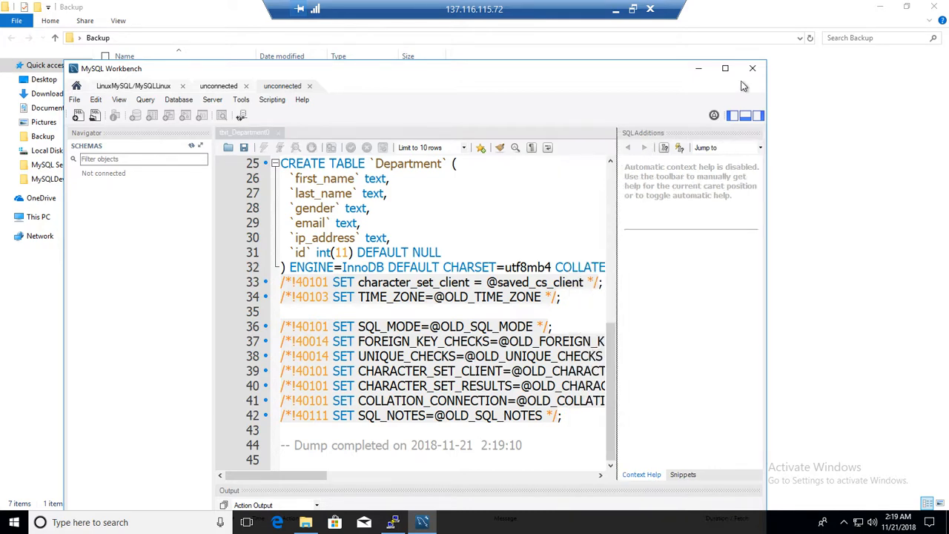
left_click(724, 68)
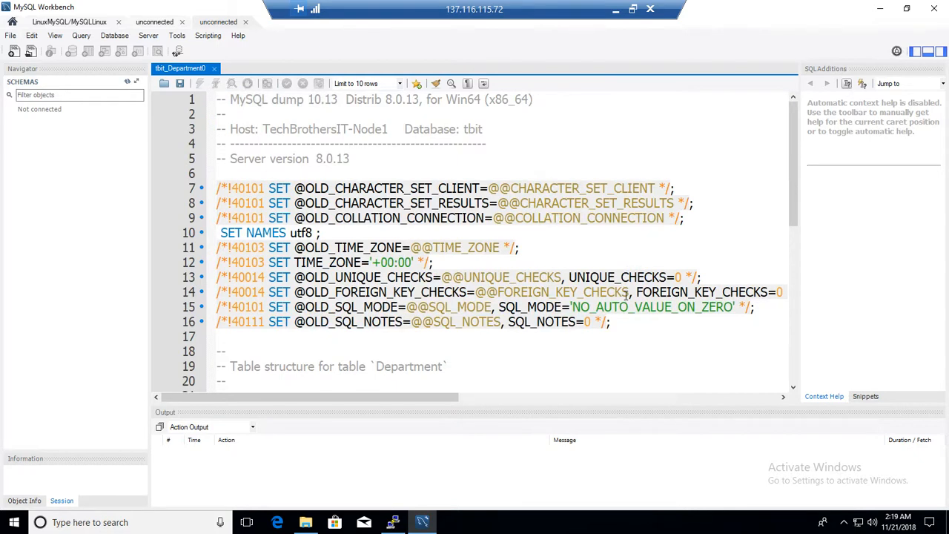
scroll("down", 3)
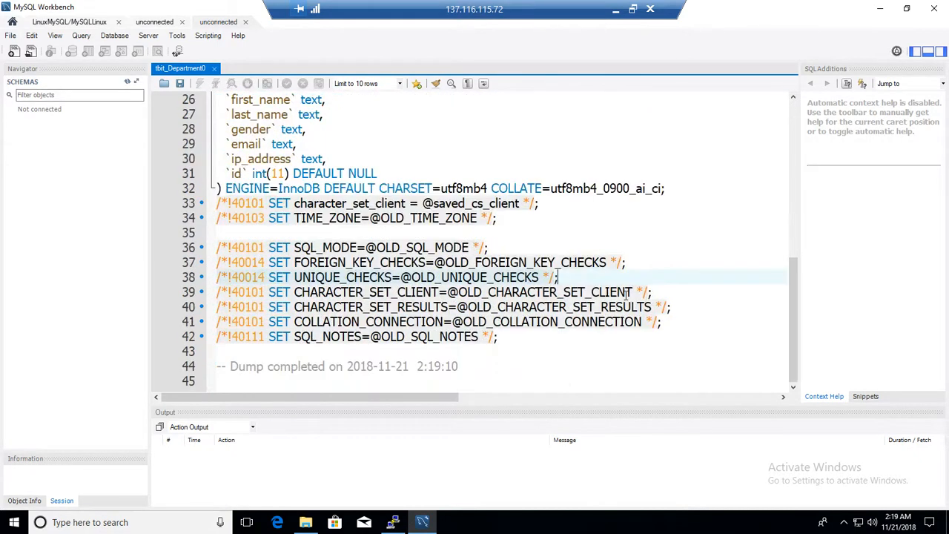
mouse_move(537, 243)
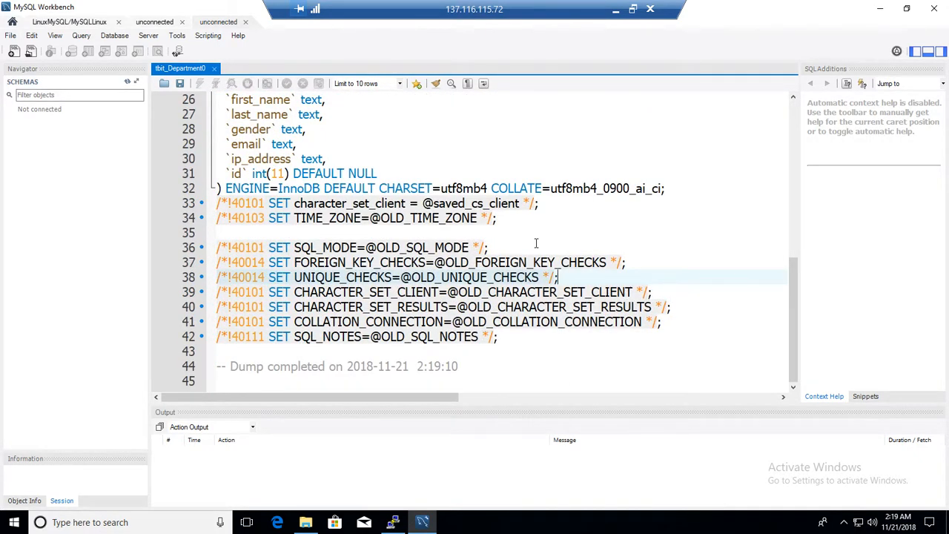
mouse_move(303, 163)
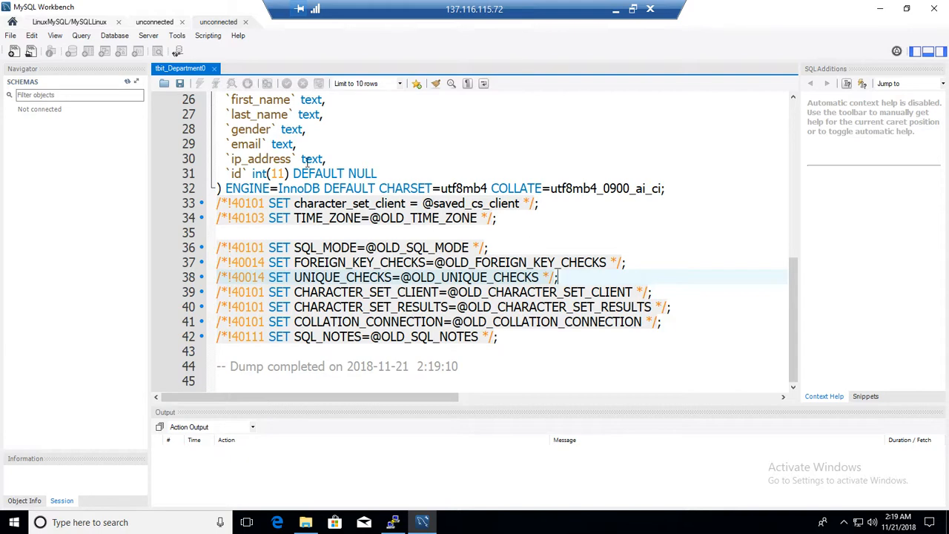
scroll("up", 3)
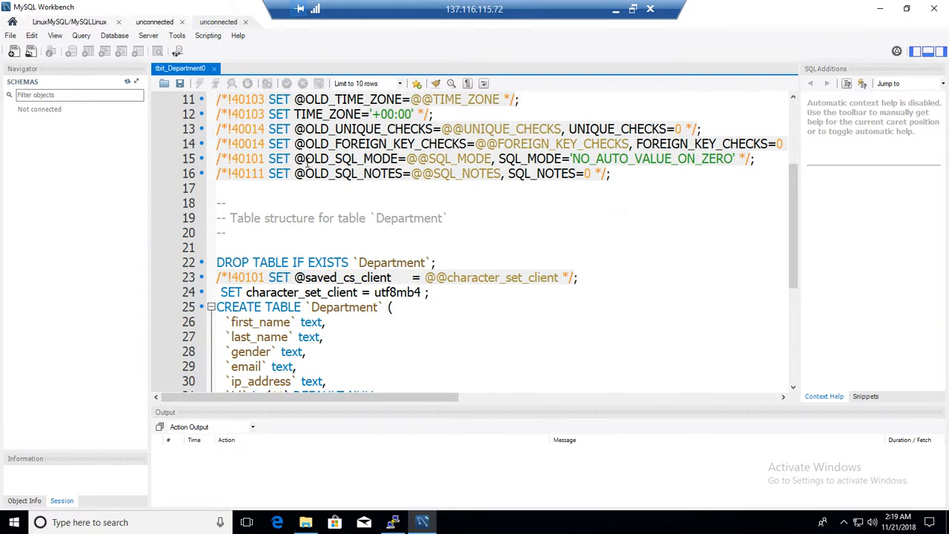
mouse_move(459, 328)
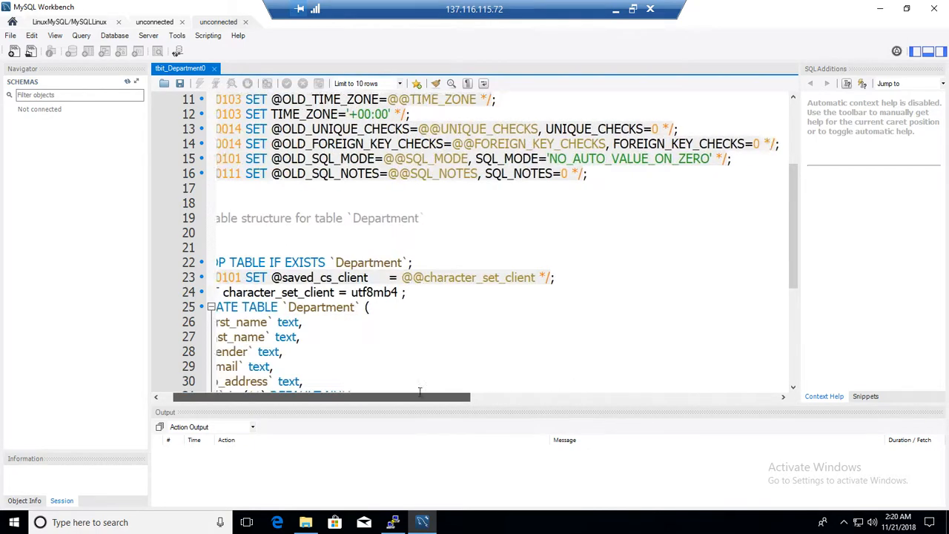
scroll("left", 3)
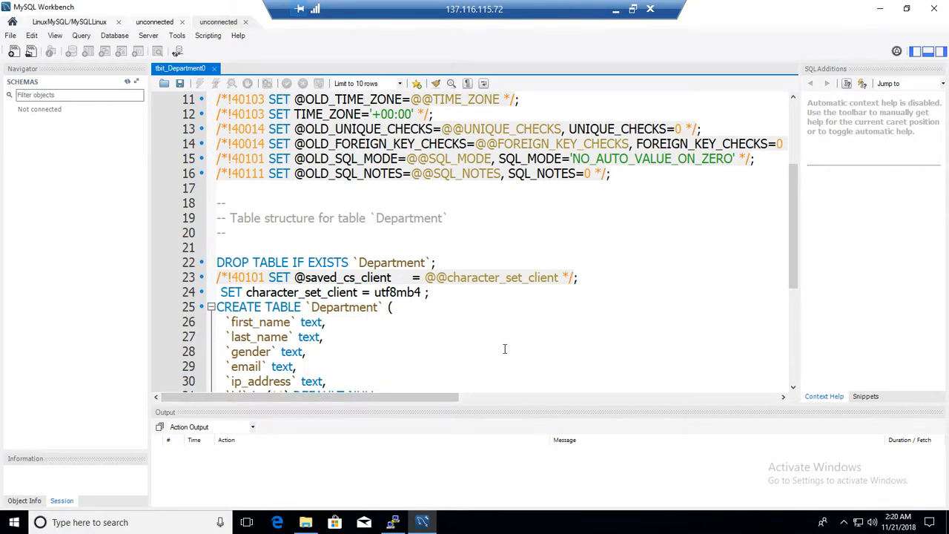